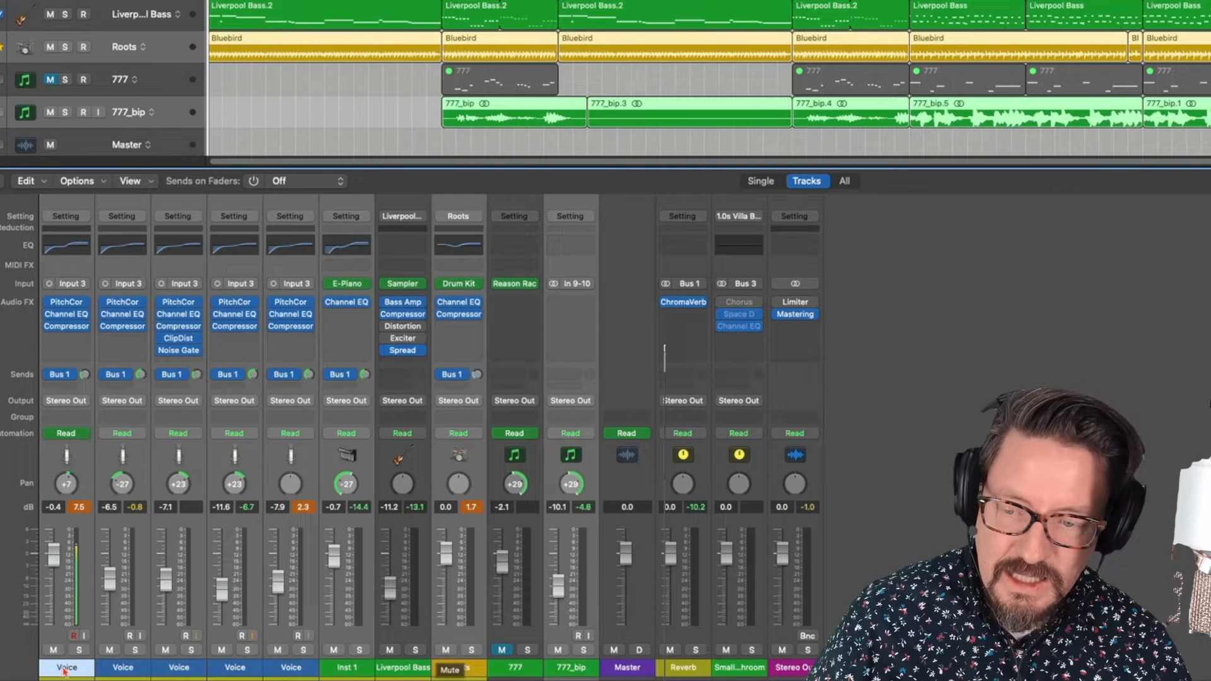
- Show the first Voice channel's send bus list with Bus 1 Reverb and Bus 3 Small Room
left_click(457, 650)
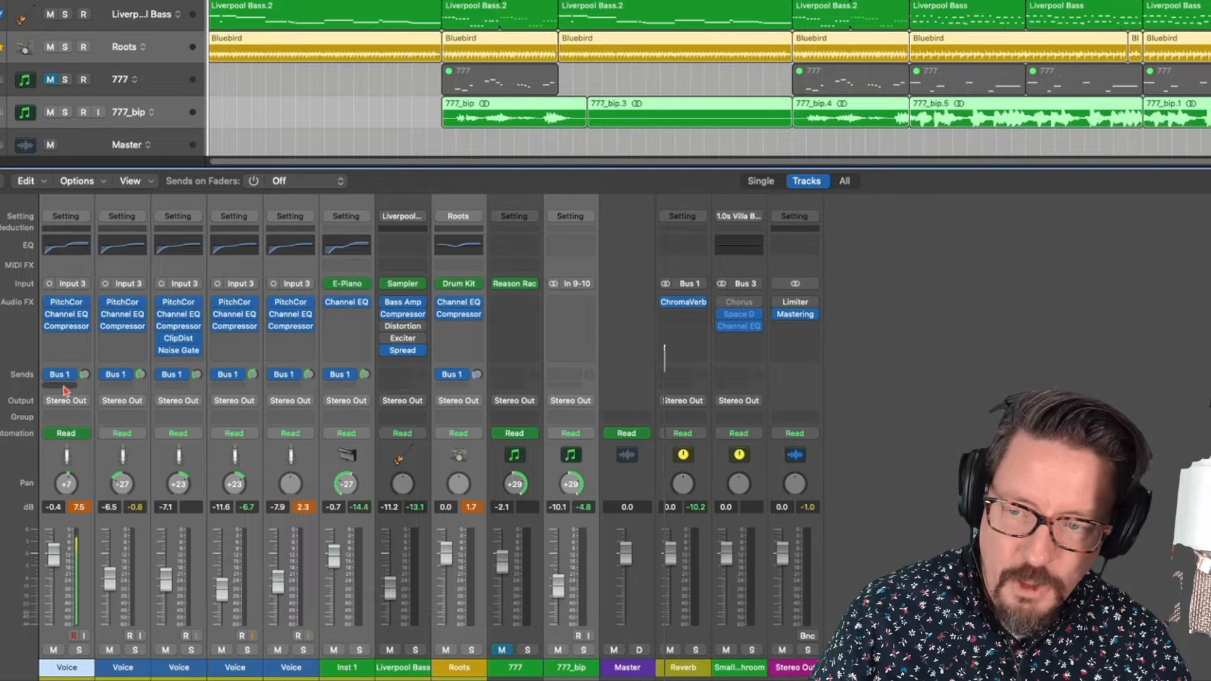
left_click(59, 375)
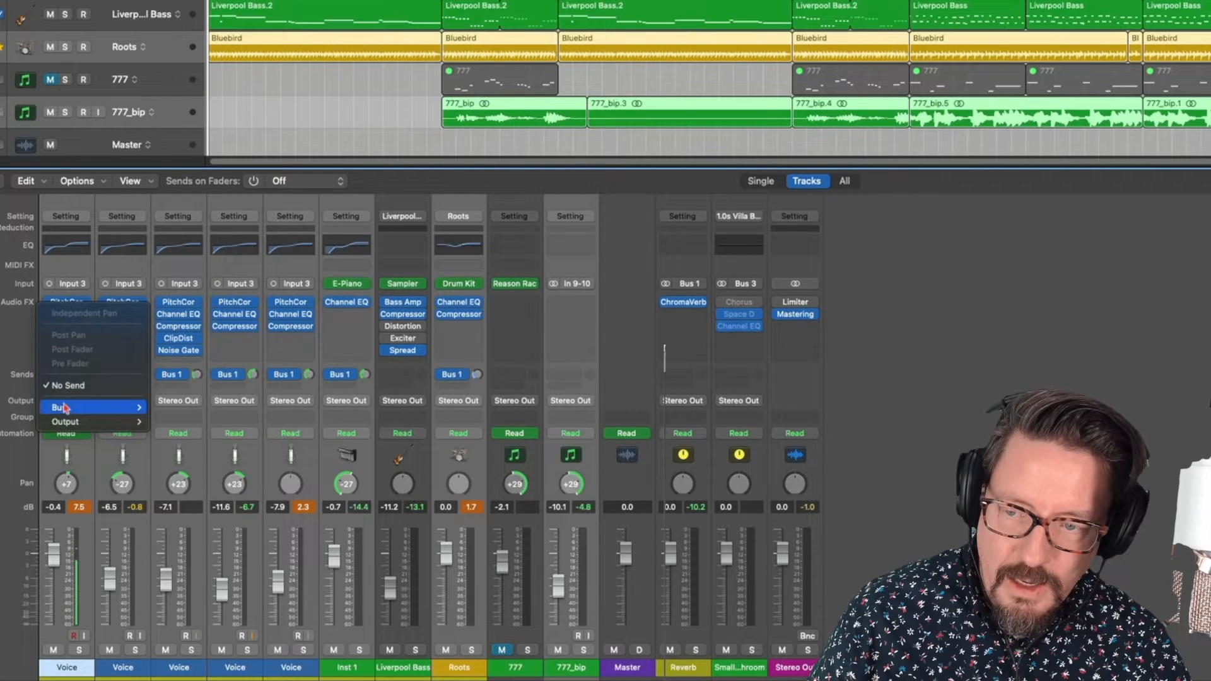
left_click(61, 407)
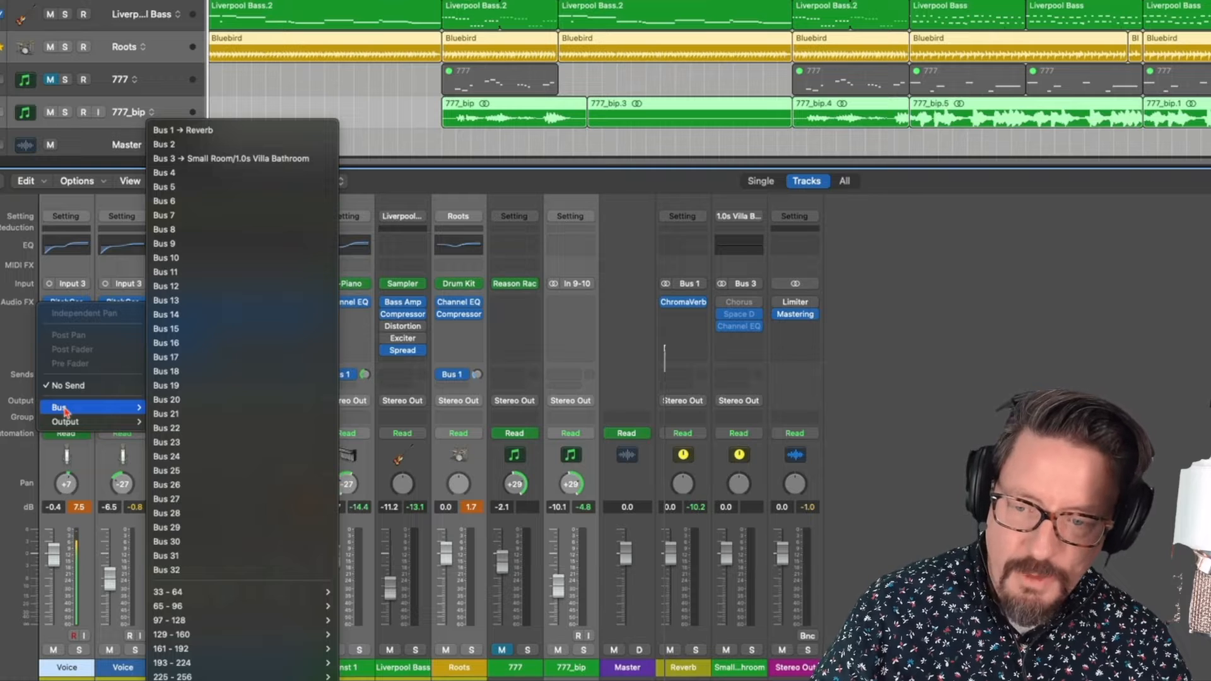
mouse_move(89, 394)
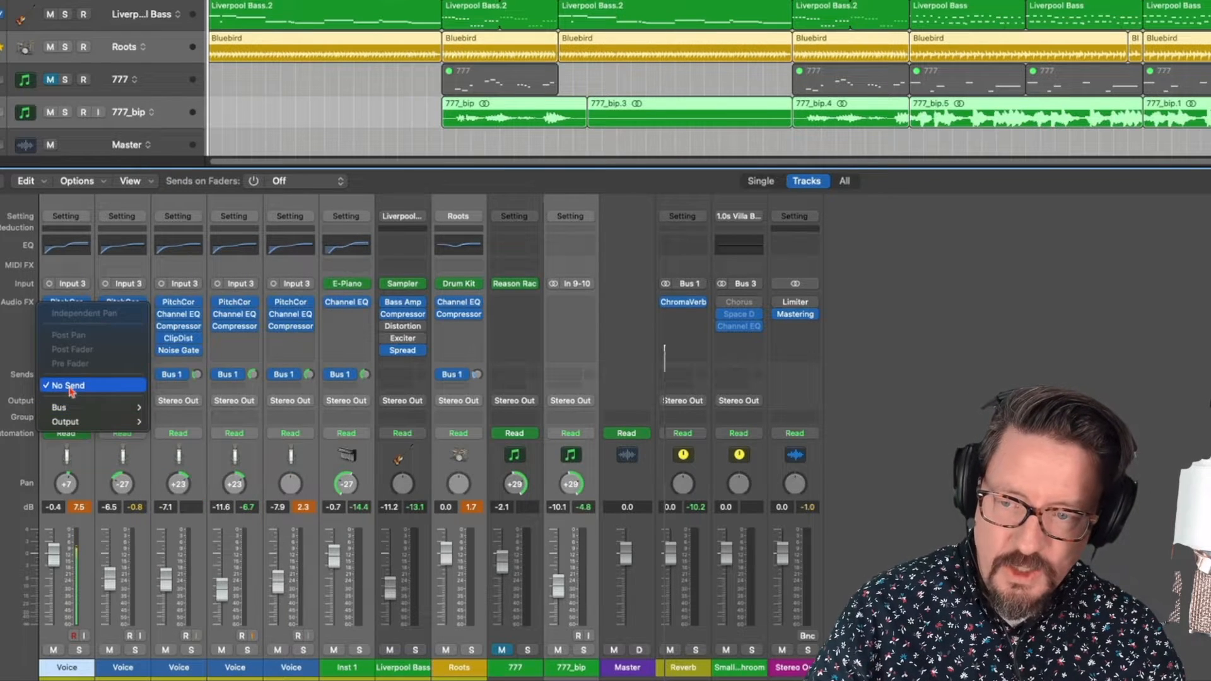
left_click(59, 407)
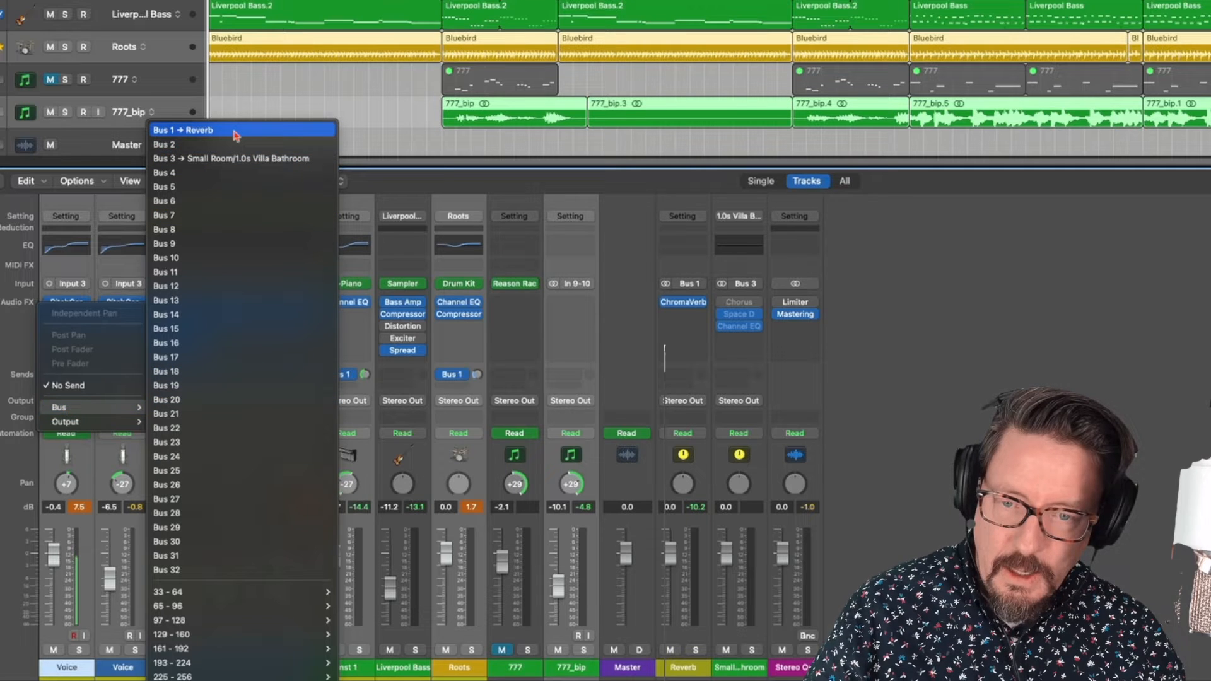
mouse_move(216, 137)
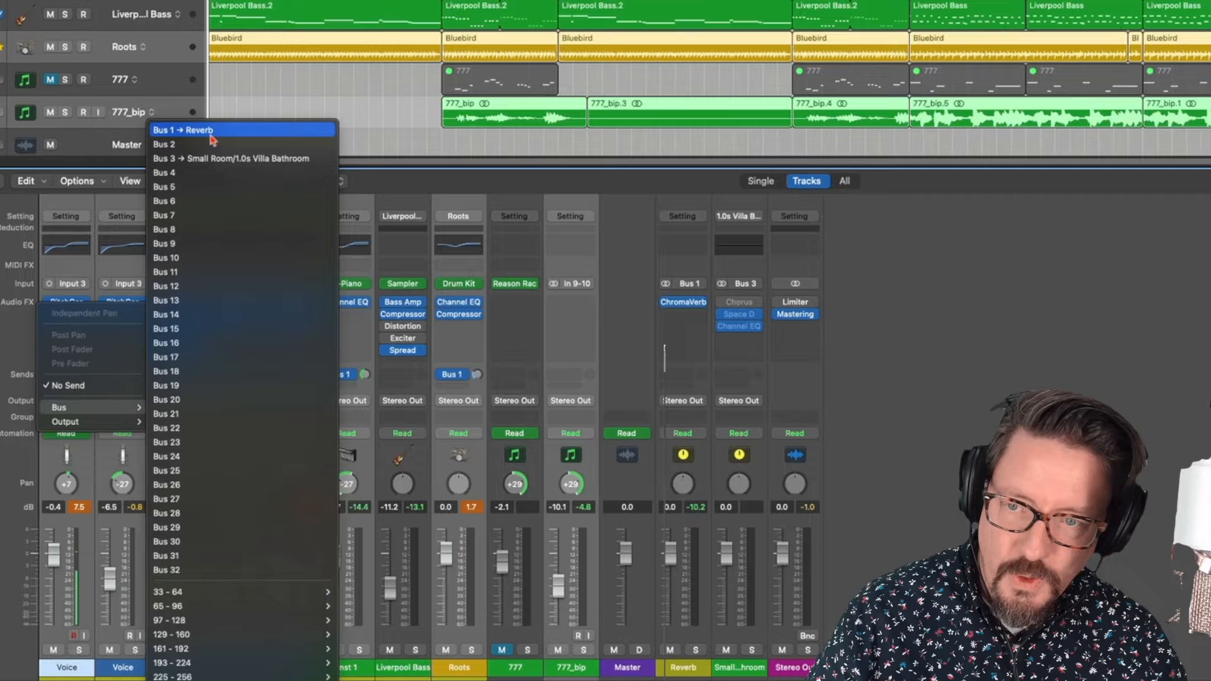
mouse_move(189, 164)
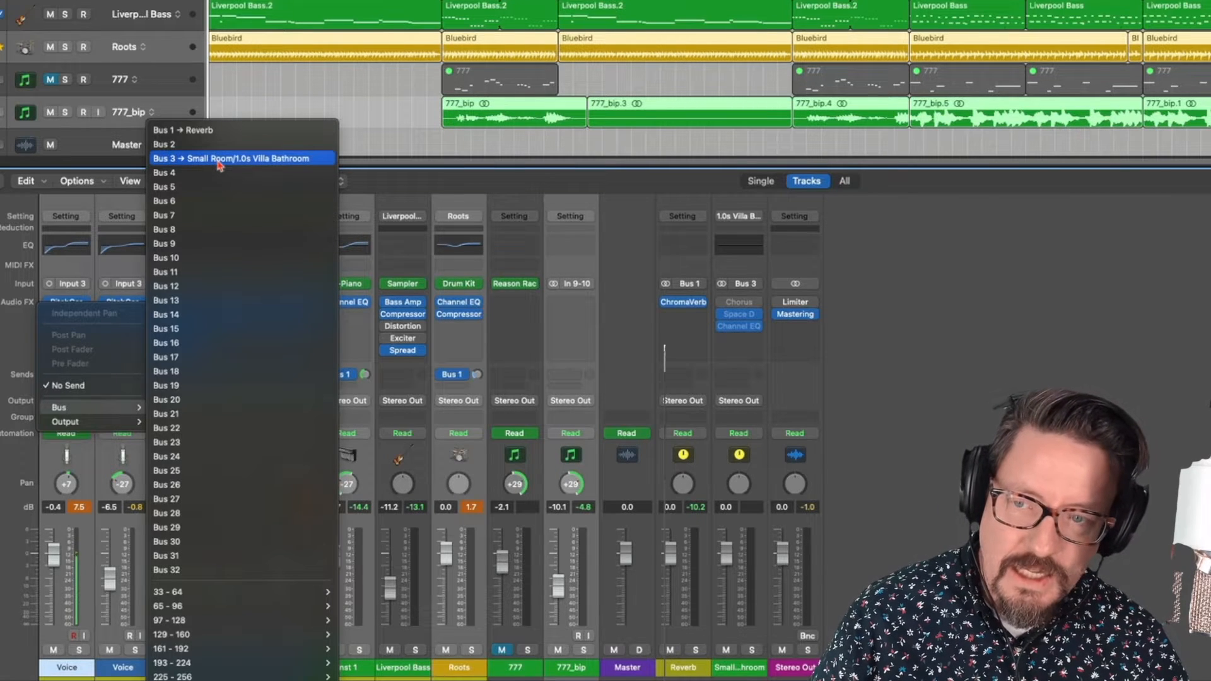
mouse_move(199, 137)
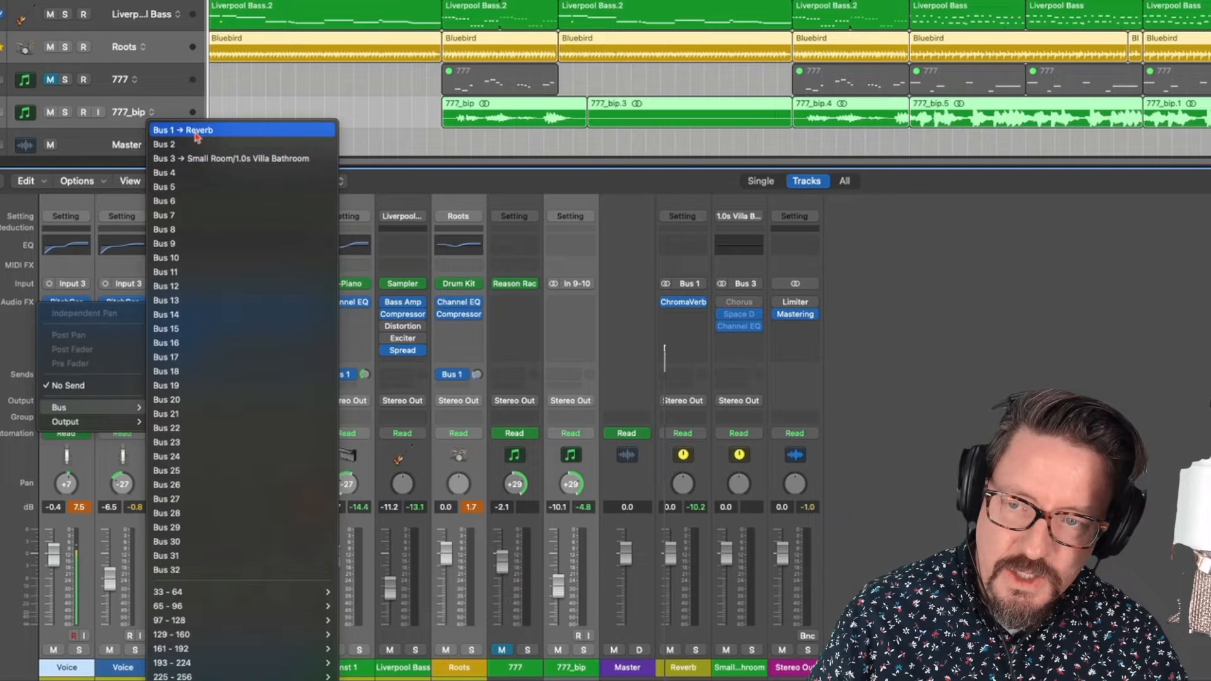
mouse_move(167, 570)
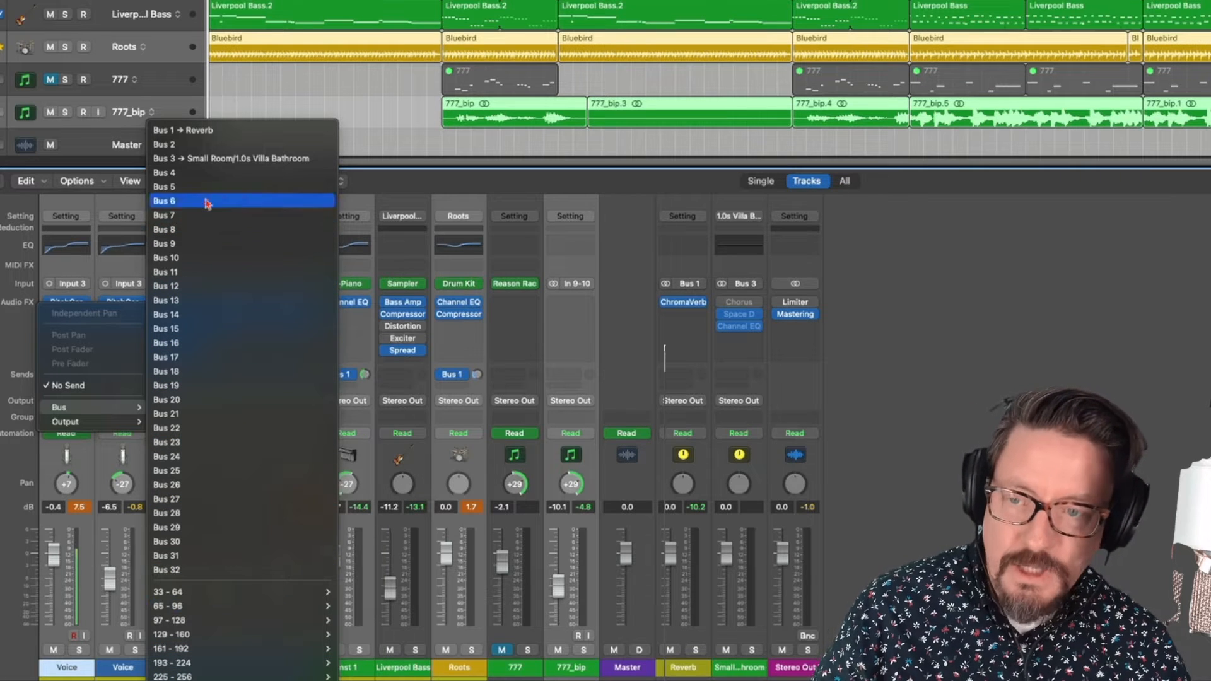
mouse_move(178, 149)
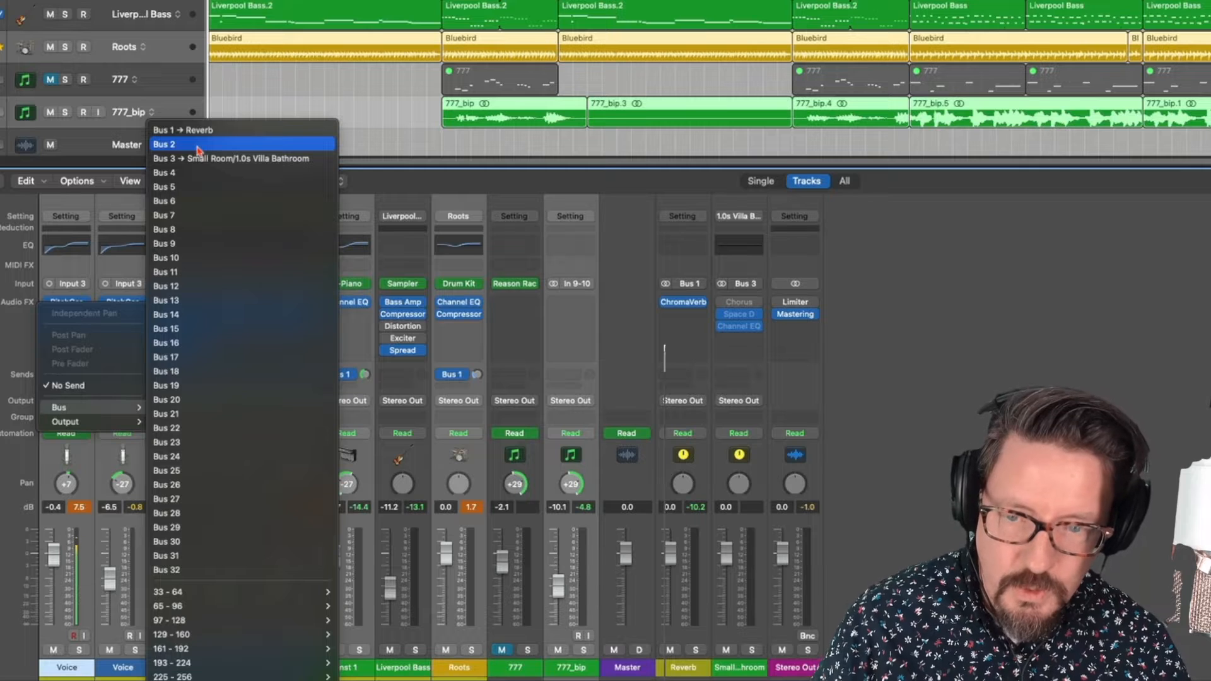
- Send the selected Voice and Roots channels to Bus 2, creating the Aux 3 return
left_click(164, 144)
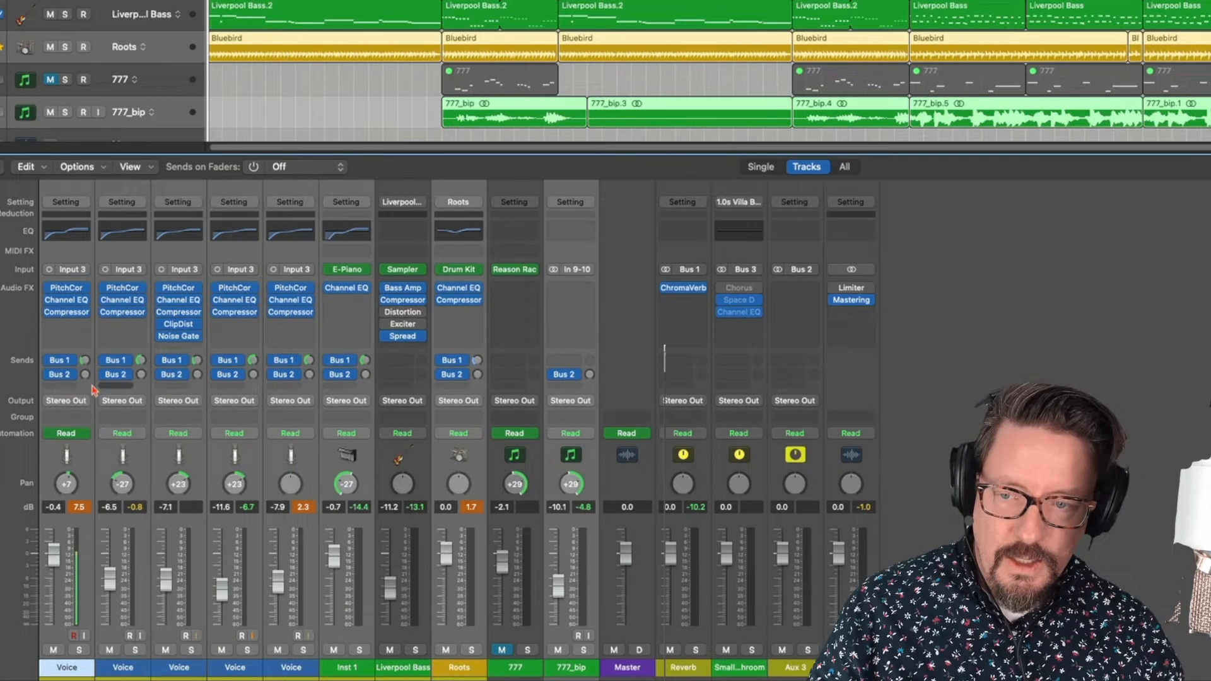
mouse_move(606, 384)
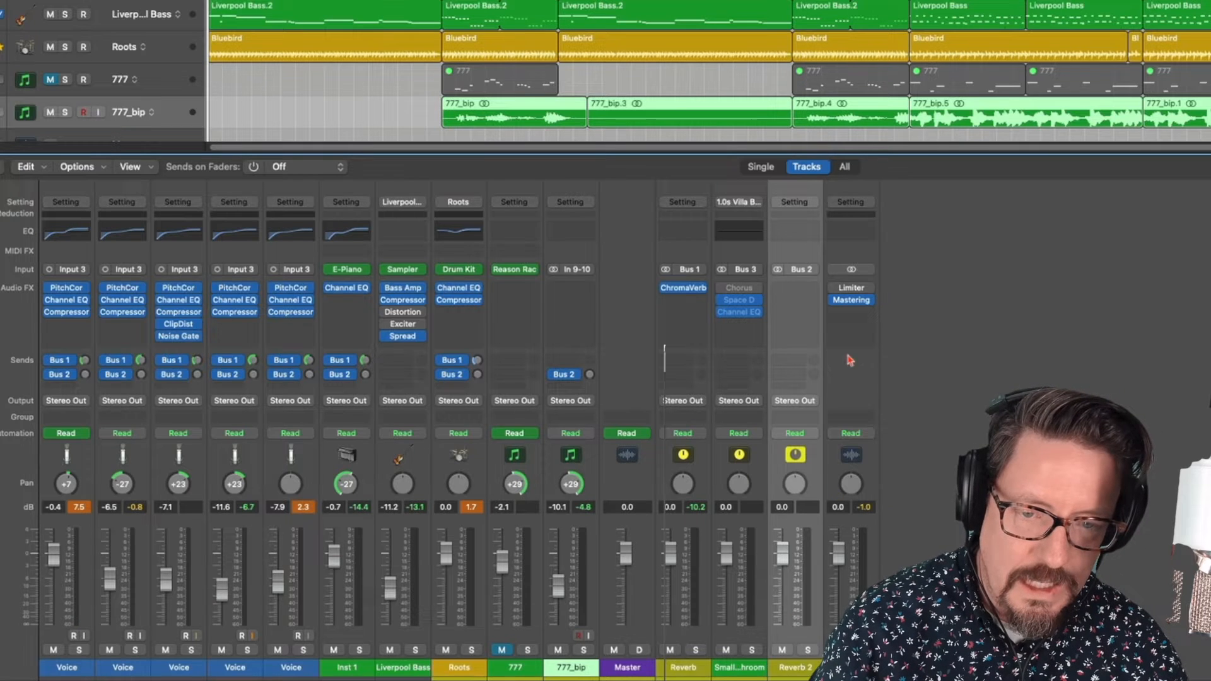
mouse_move(804, 278)
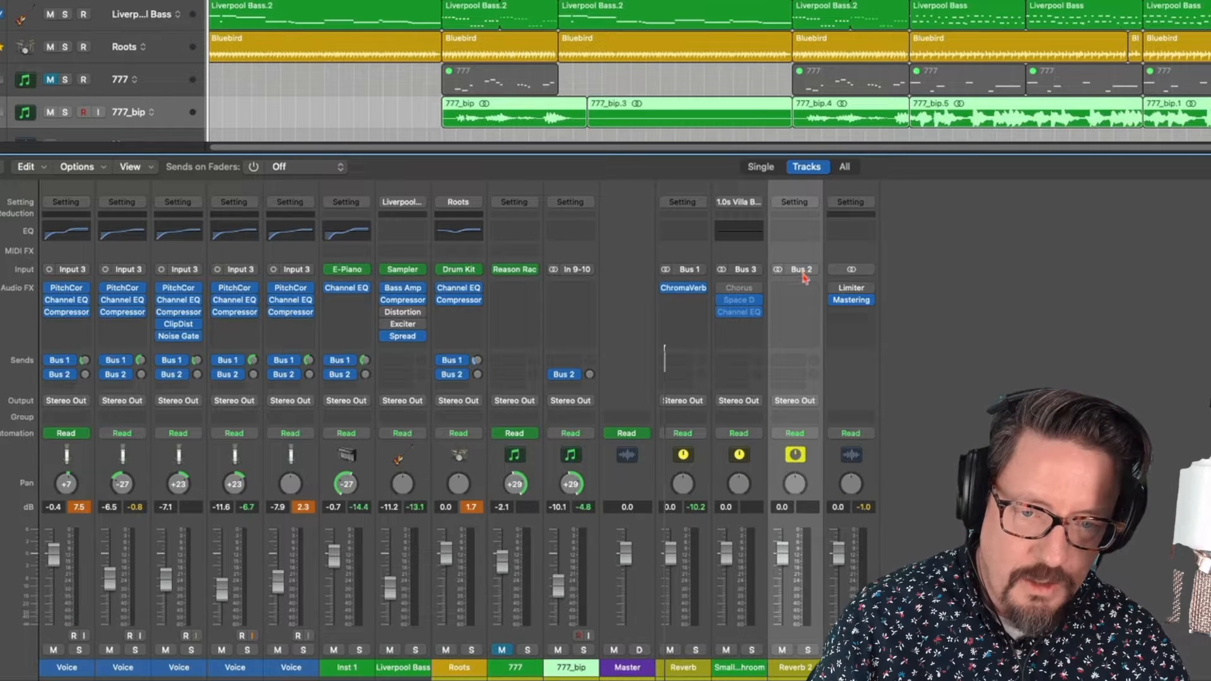
- Confirm the Reverb 2 aux is fed by Bus 2 from Voice and Roots
left_click(801, 268)
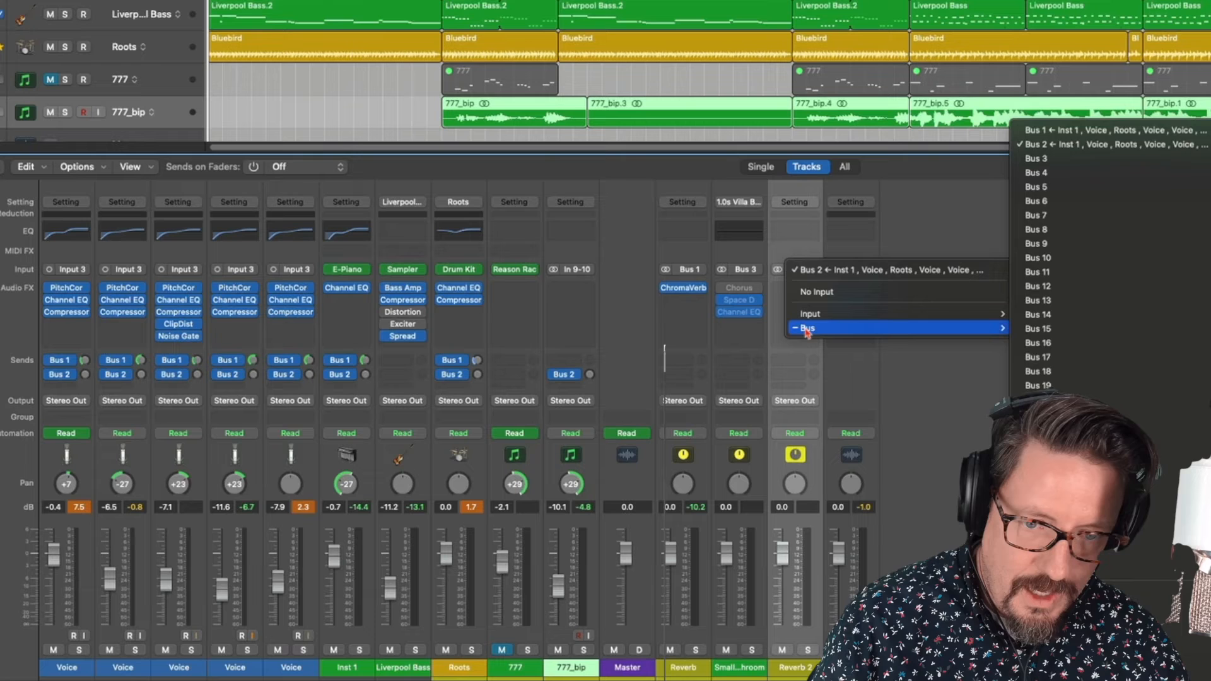
mouse_move(986, 332)
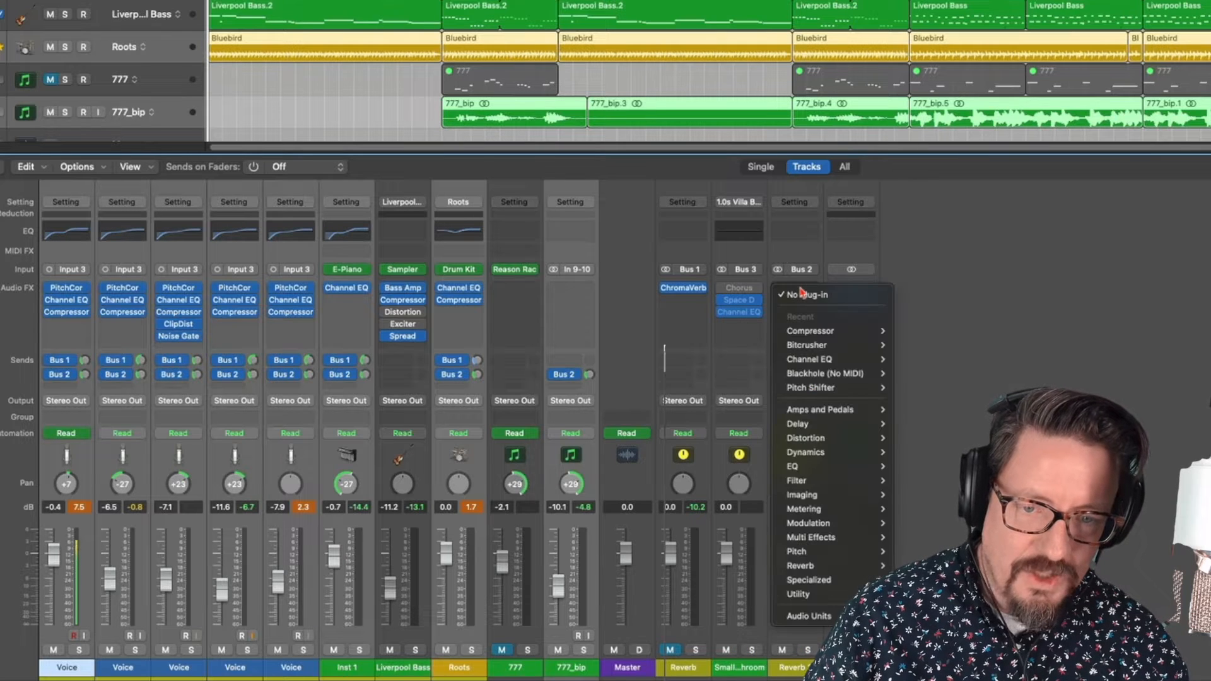
mouse_move(800, 565)
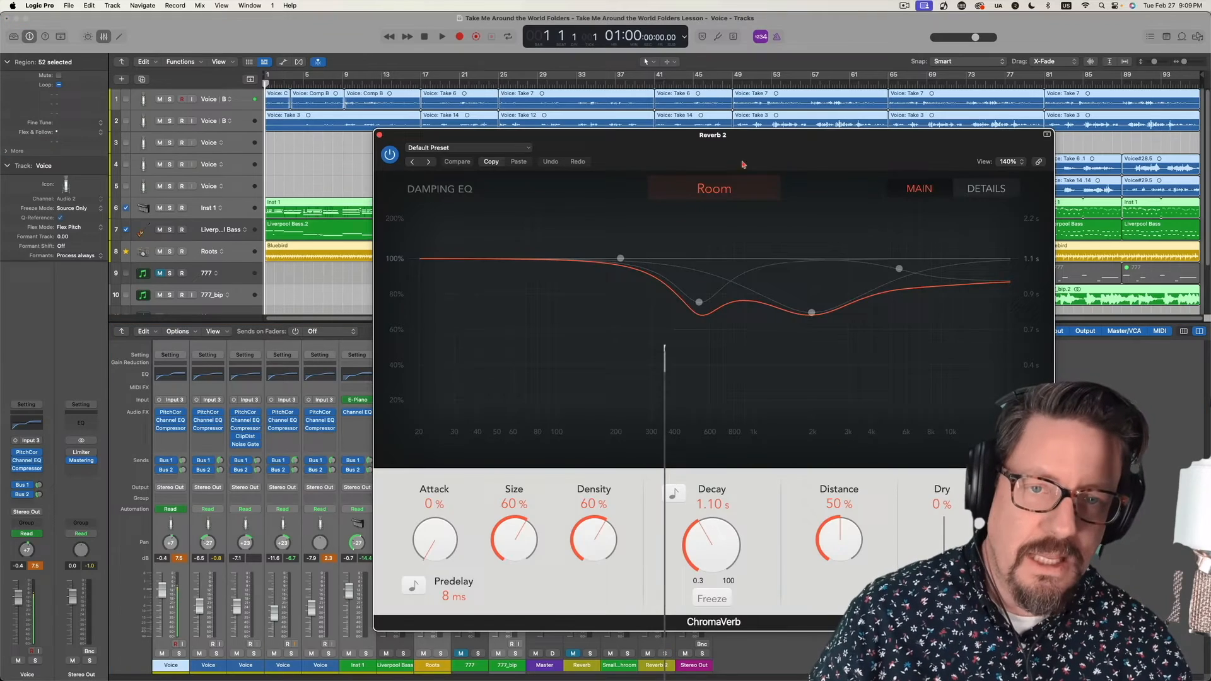
- Load the Vocal Plate preset (2.20 s decay) into ChromaVerb on Reverb 2
left_click_drag(712, 135, 689, 104)
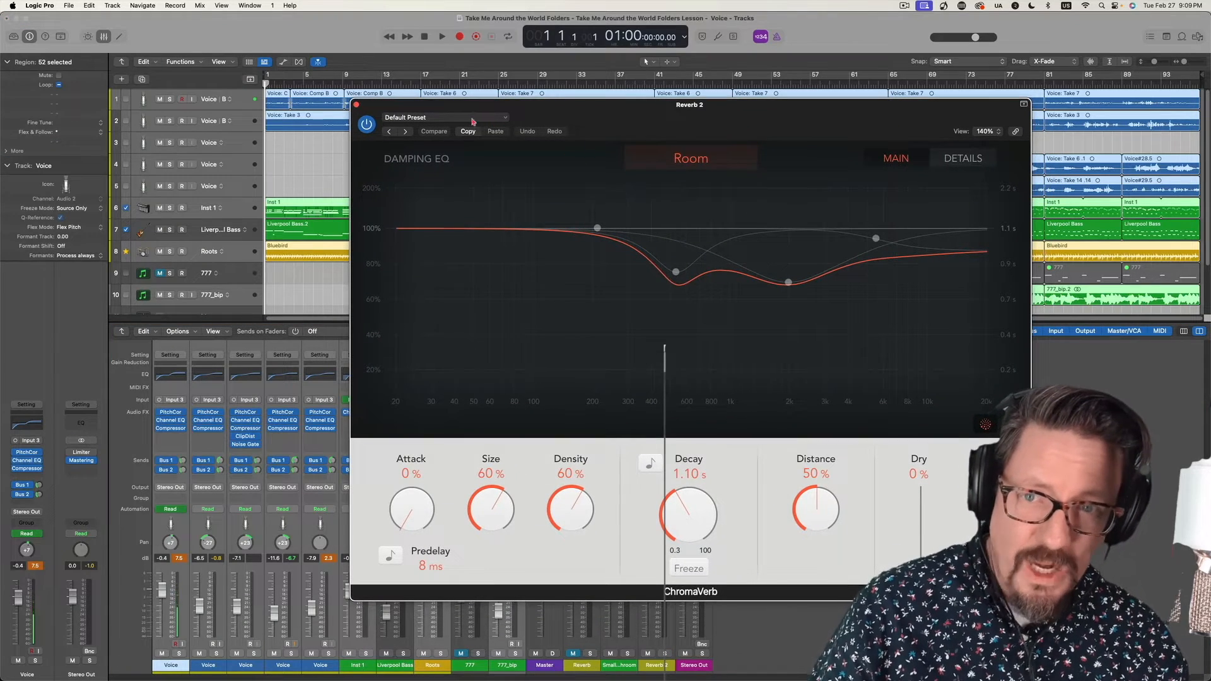
left_click(446, 117)
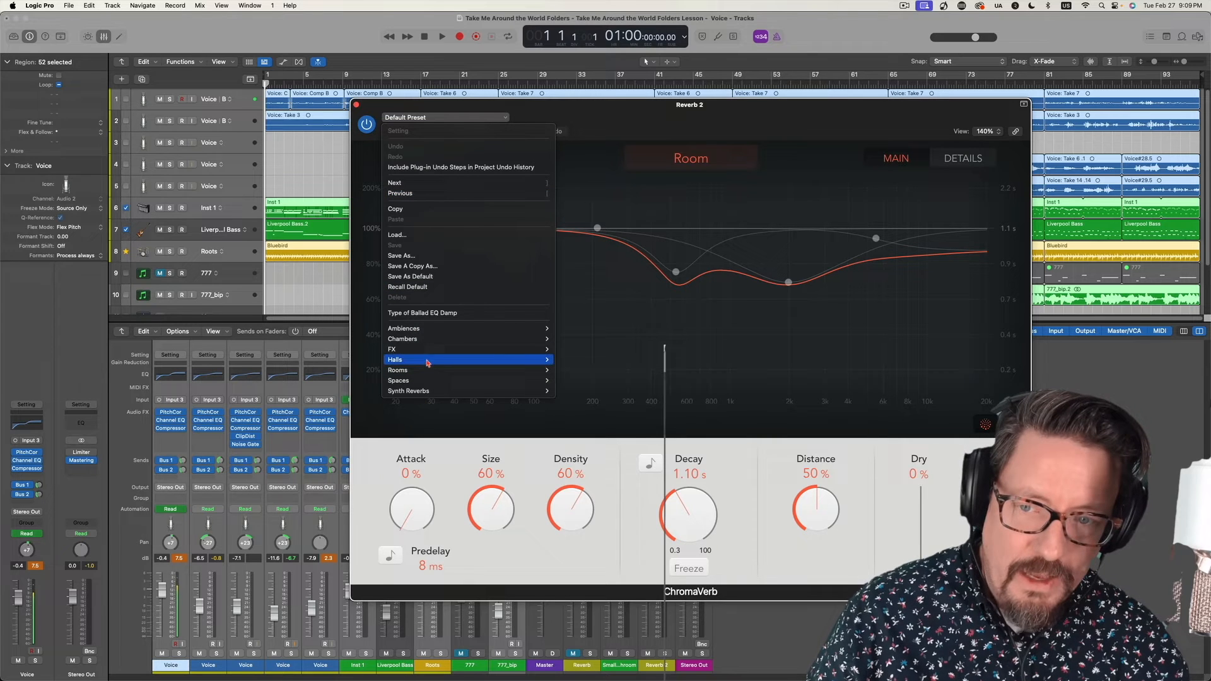
mouse_move(395, 360)
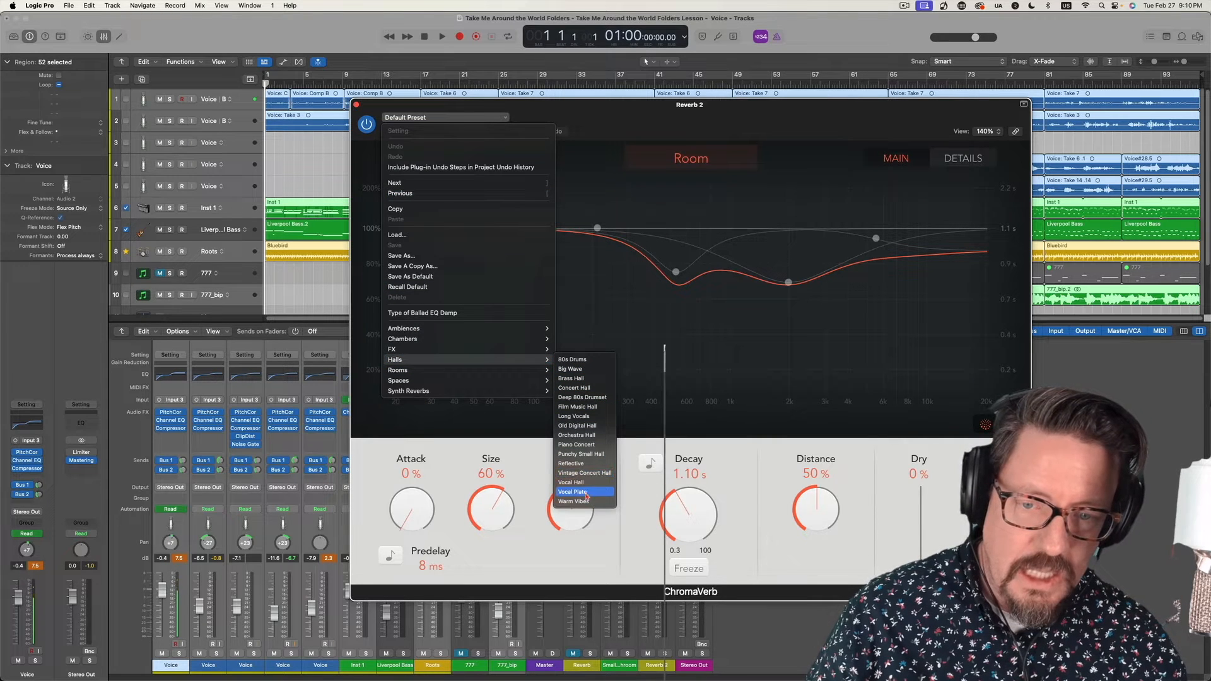
left_click(573, 492)
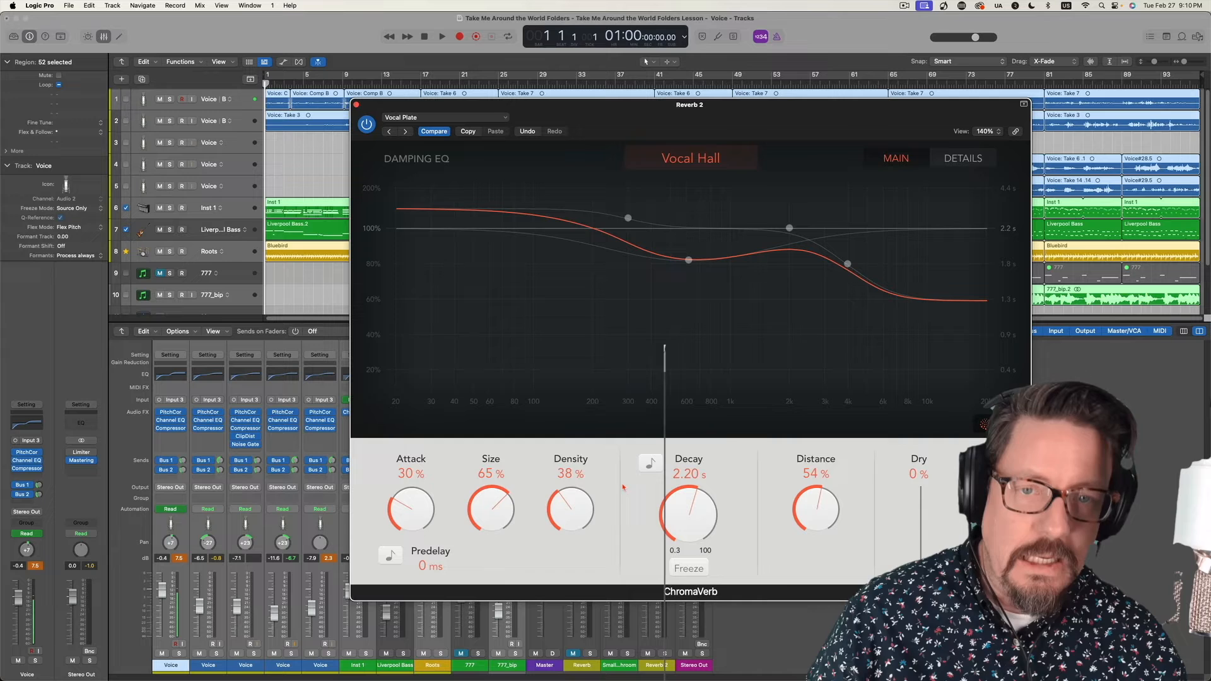
- In ChromaVerb Details, roll off the output EQ top end and set the low cut near 100 Hz
left_click(963, 159)
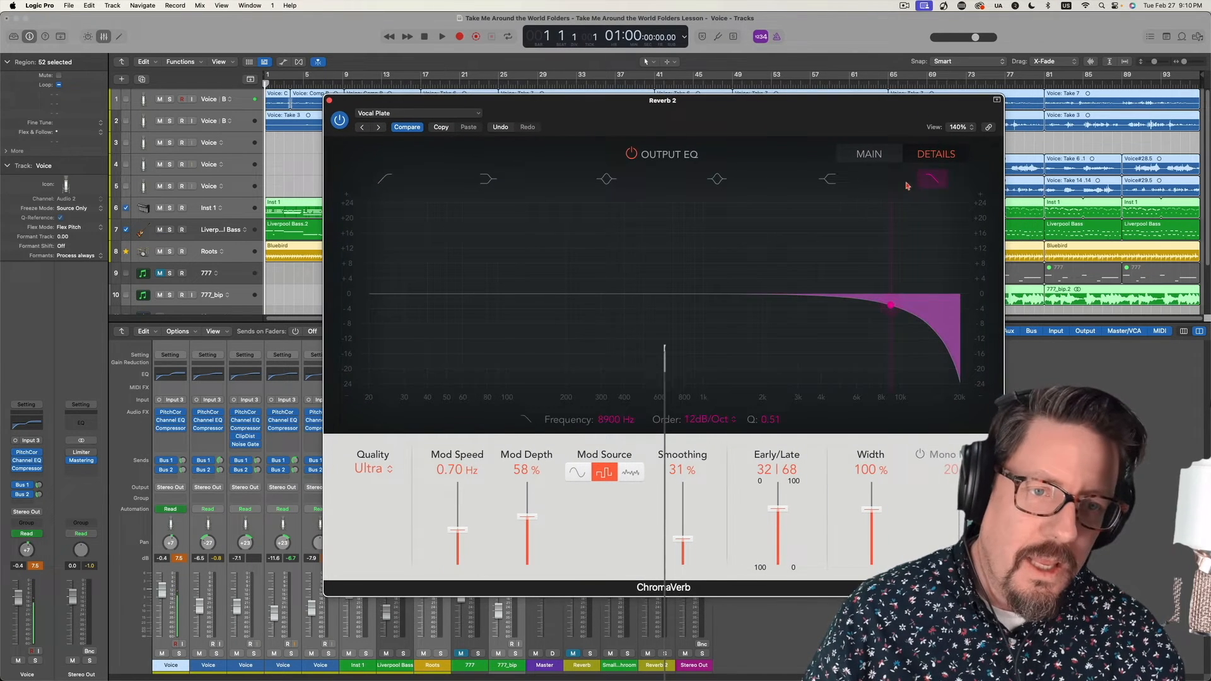
left_click_drag(890, 304, 796, 309)
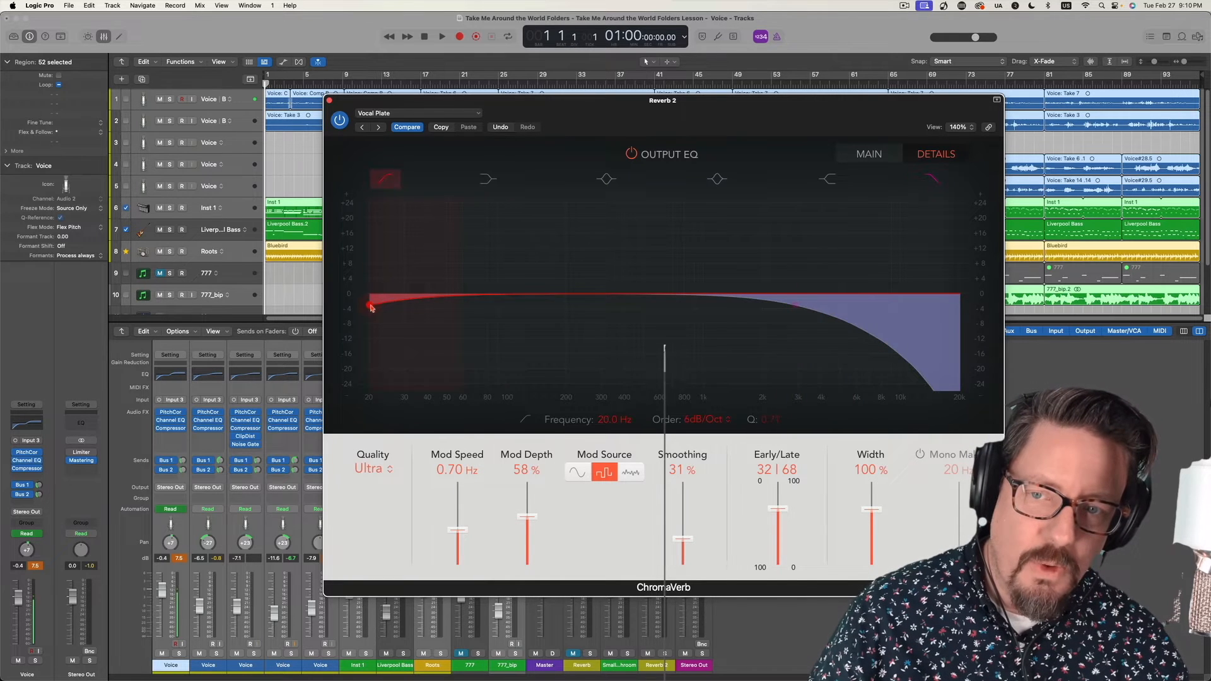
left_click_drag(371, 304, 529, 306)
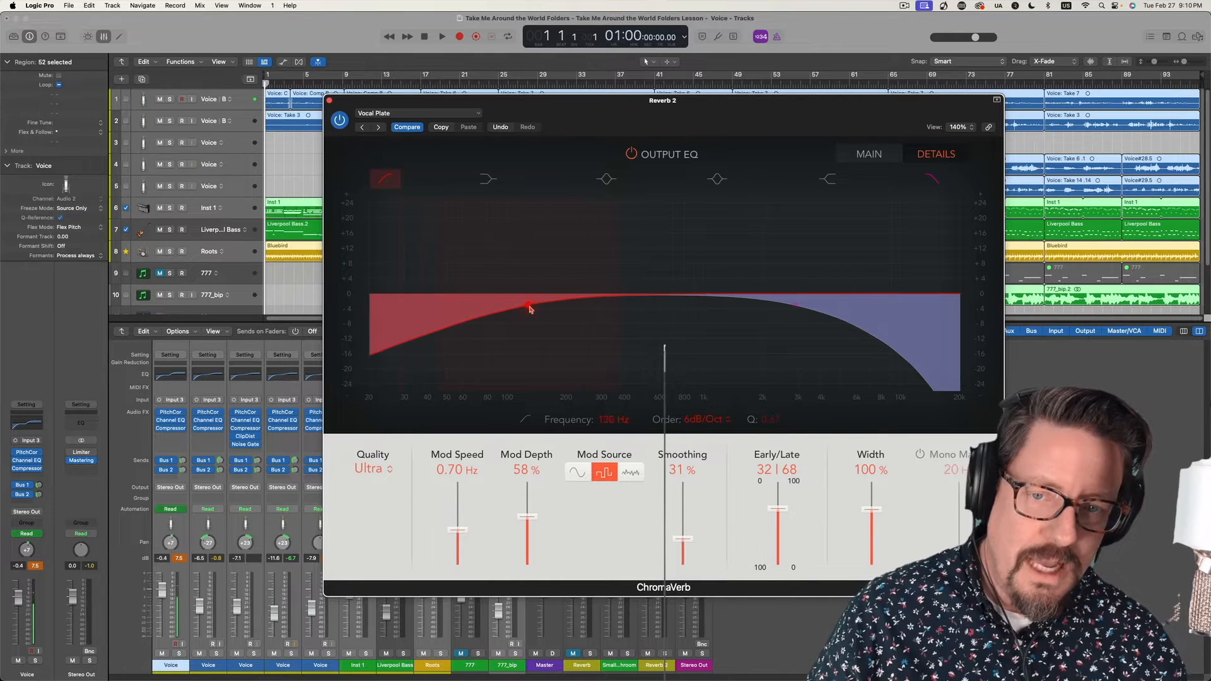
left_click_drag(529, 308, 583, 304)
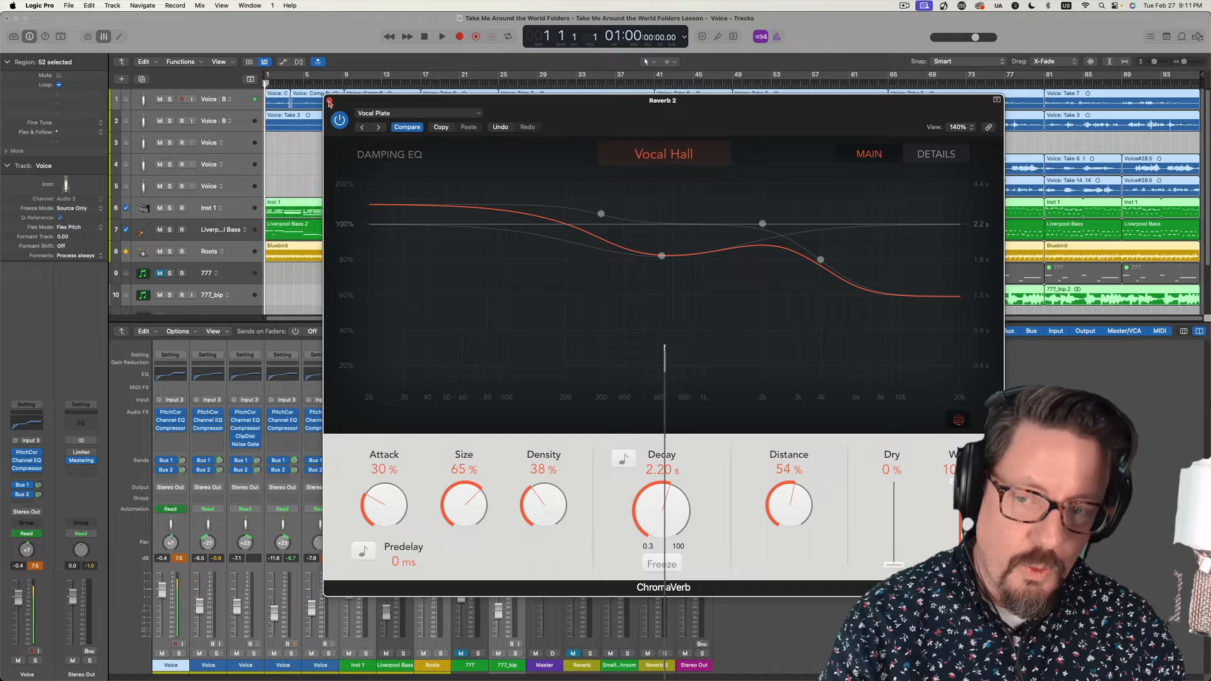
- Close the ChromaVerb window to reveal the tracks and mixer again
left_click(661, 255)
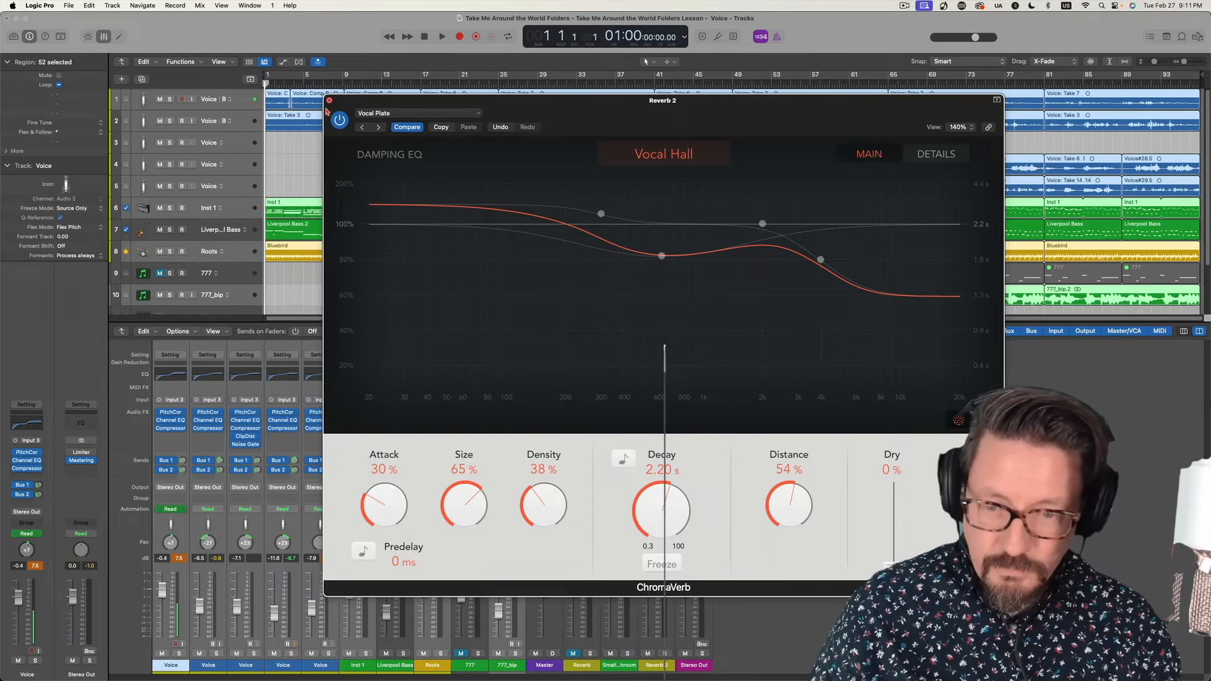
left_click(328, 101)
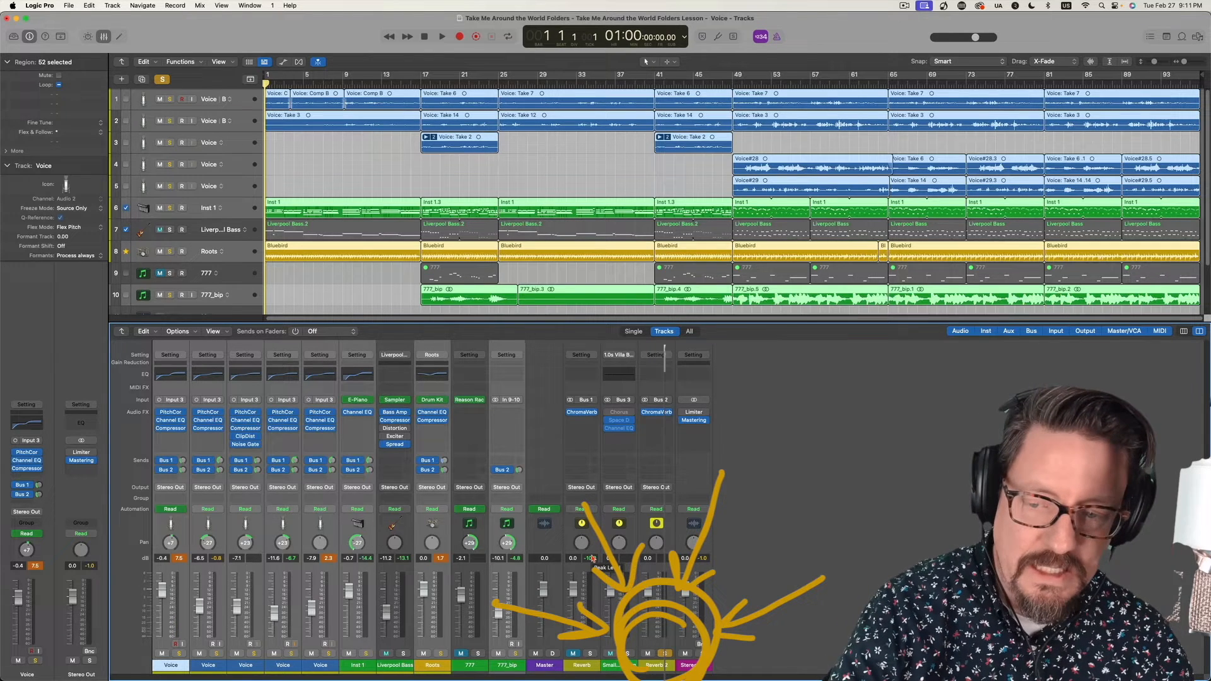
- While playing the song, lower ChromaVerb's high-cut on Reverb 2 in the Details output EQ
left_click(441, 37)
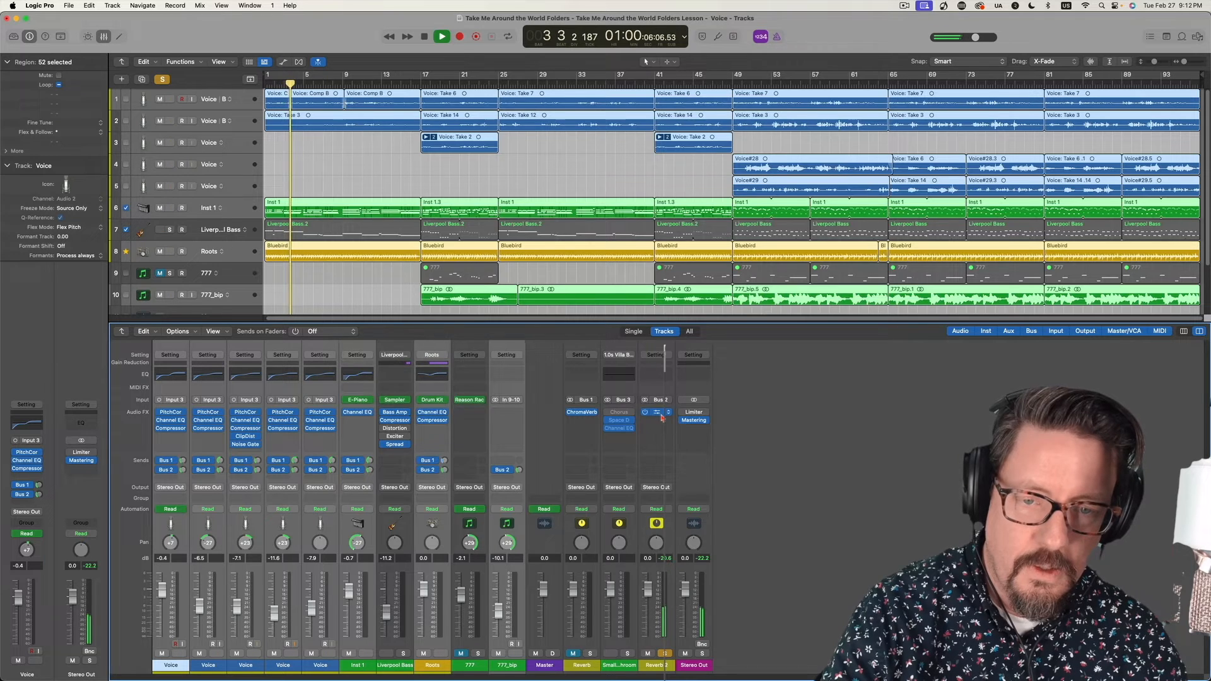
left_click(580, 411)
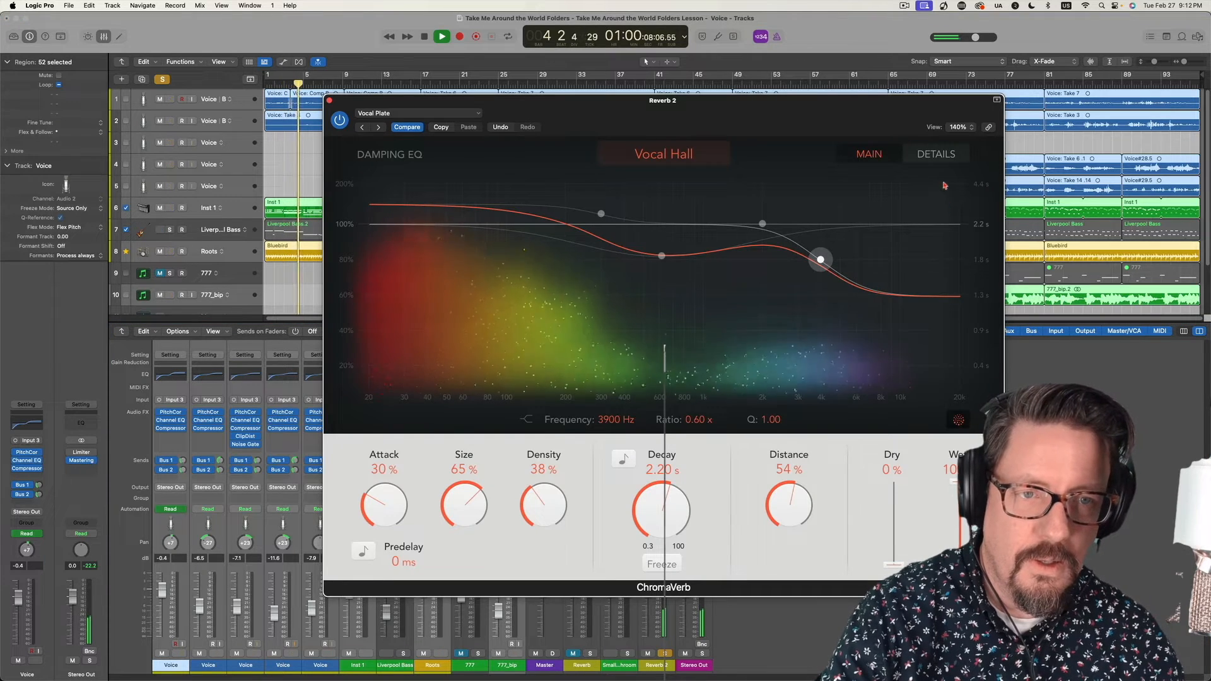
left_click(934, 154)
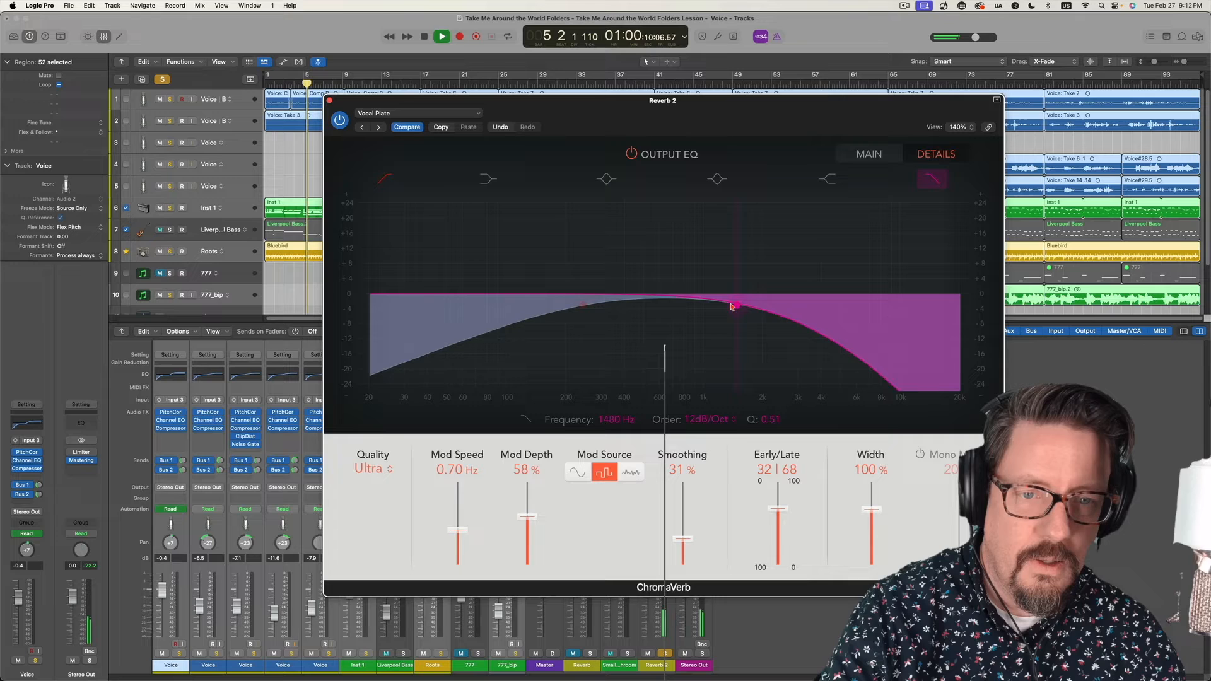
left_click_drag(736, 305, 726, 317)
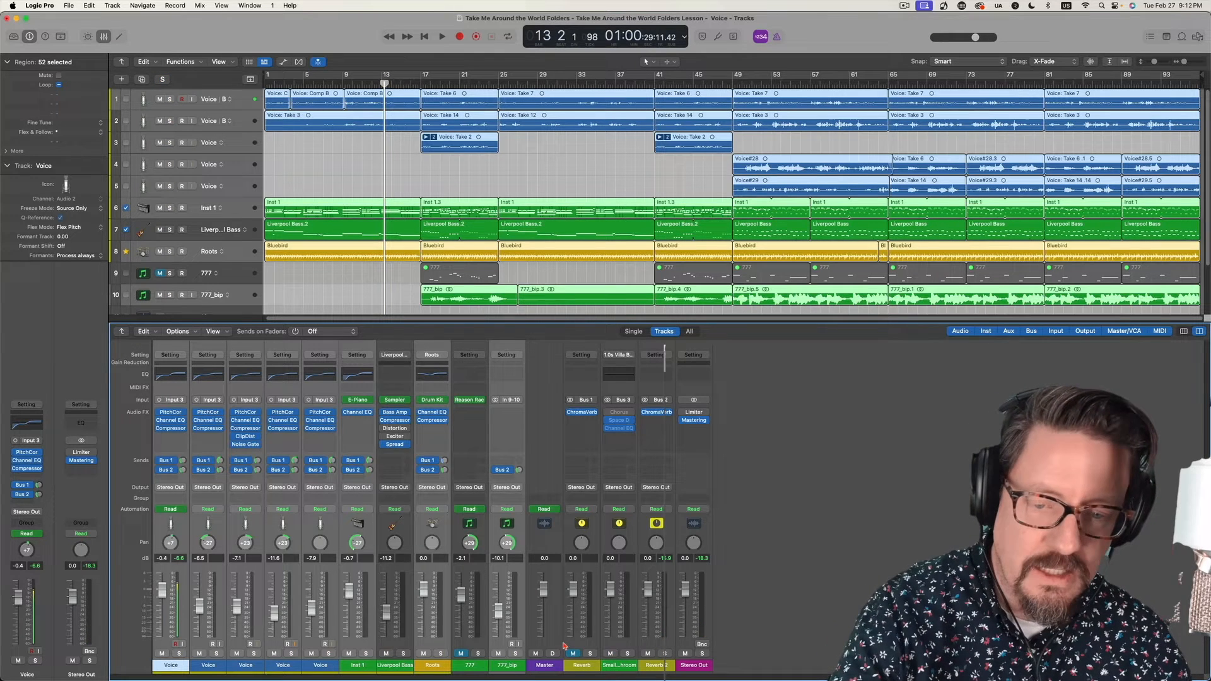
- Play the mix back from the top, then stop playback
left_click(442, 37)
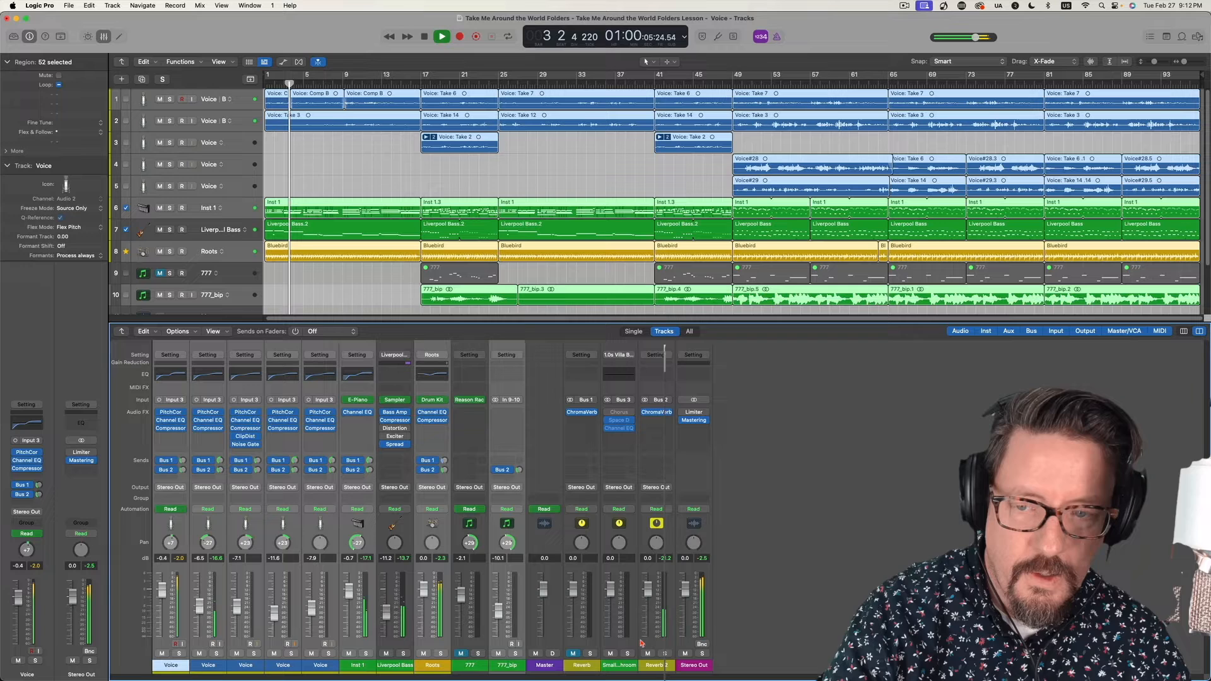
left_click(476, 36)
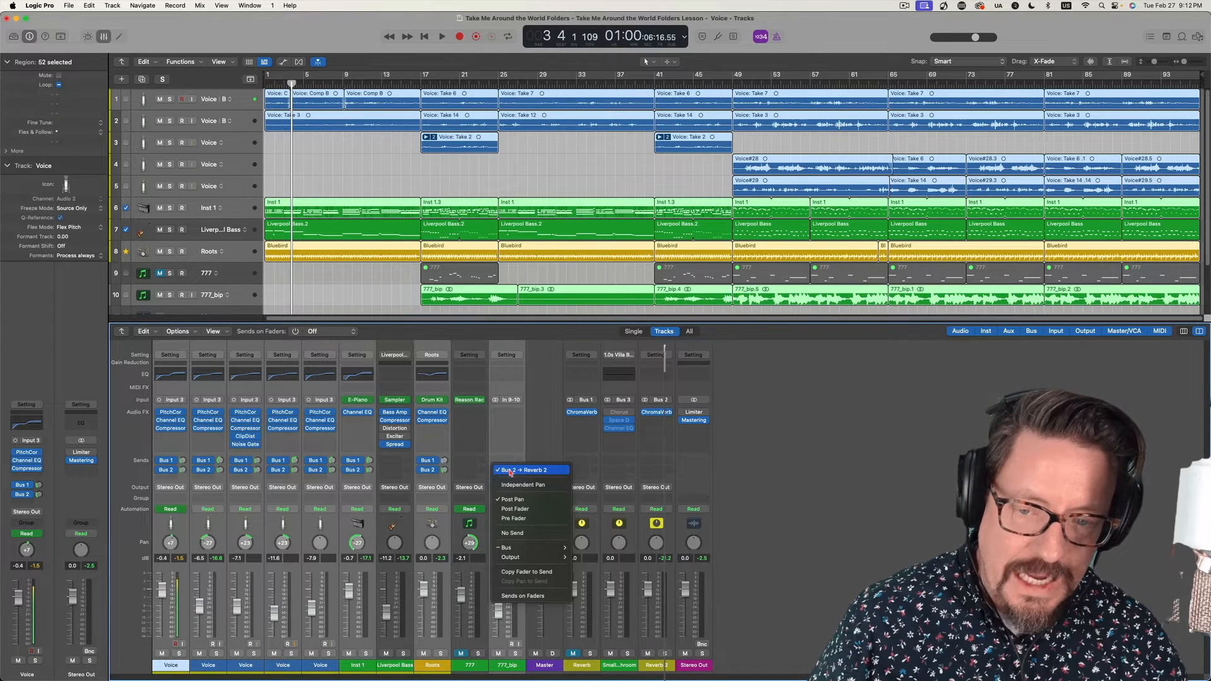
- Show the Roots channel's Bus 2 send placement options, still on Post Pan
left_click(506, 469)
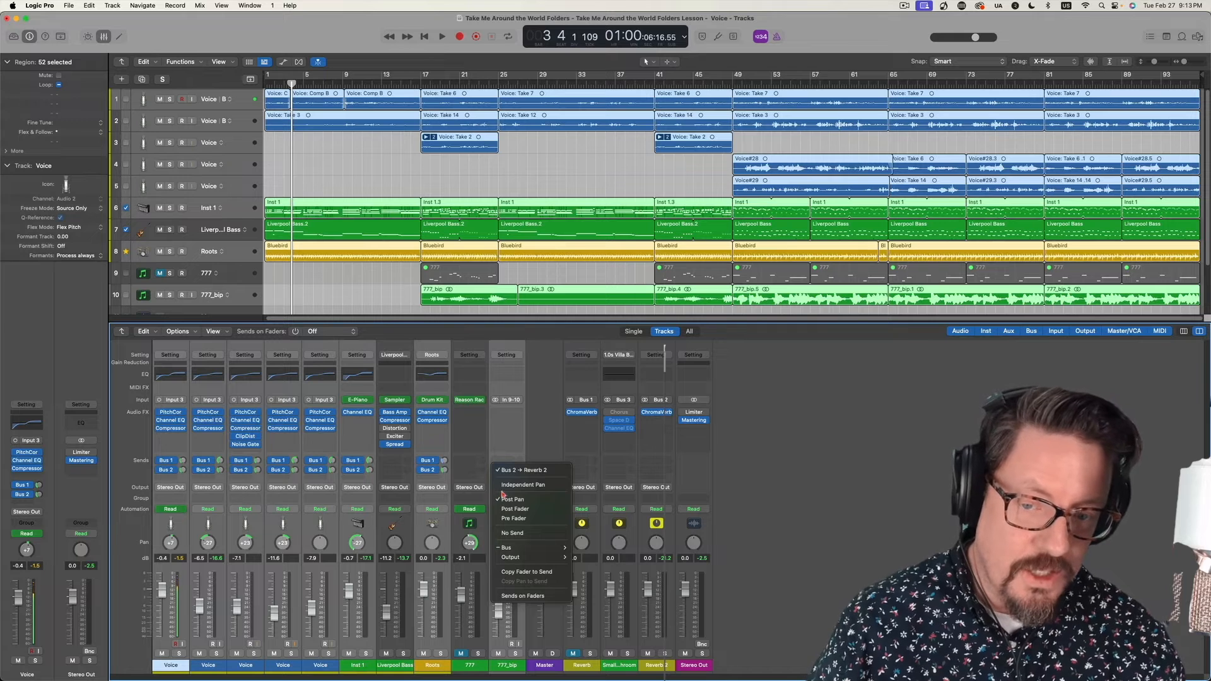
mouse_move(524, 485)
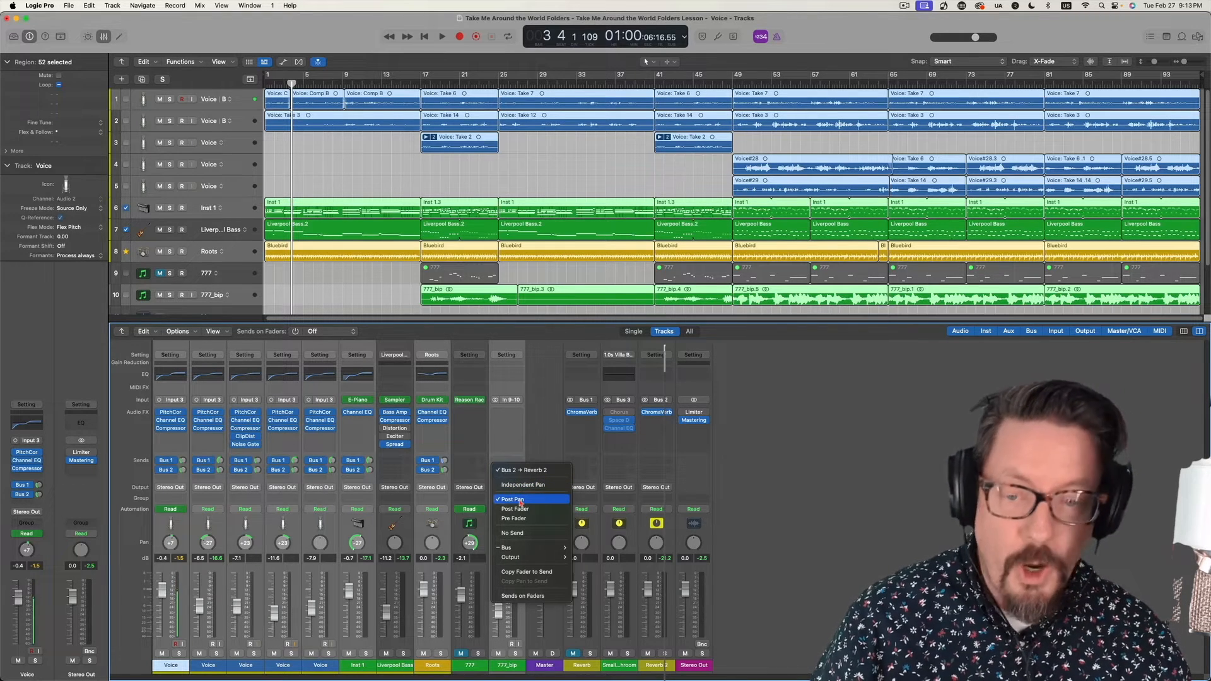
mouse_move(514, 508)
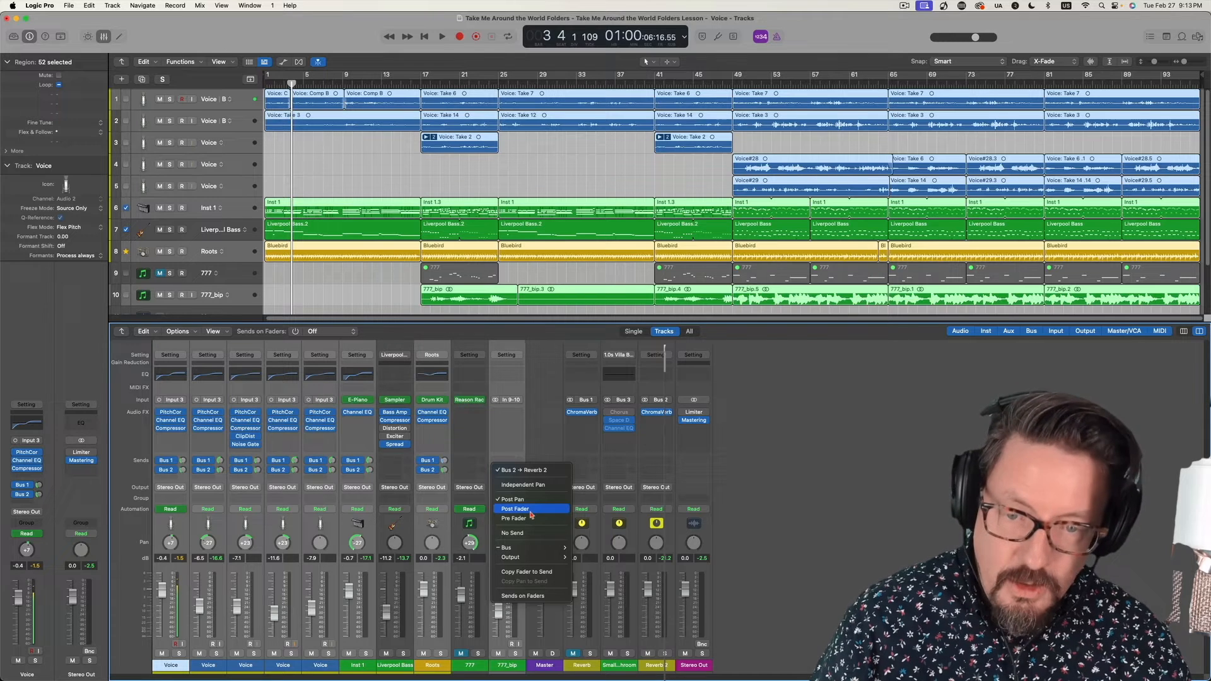
mouse_move(514, 519)
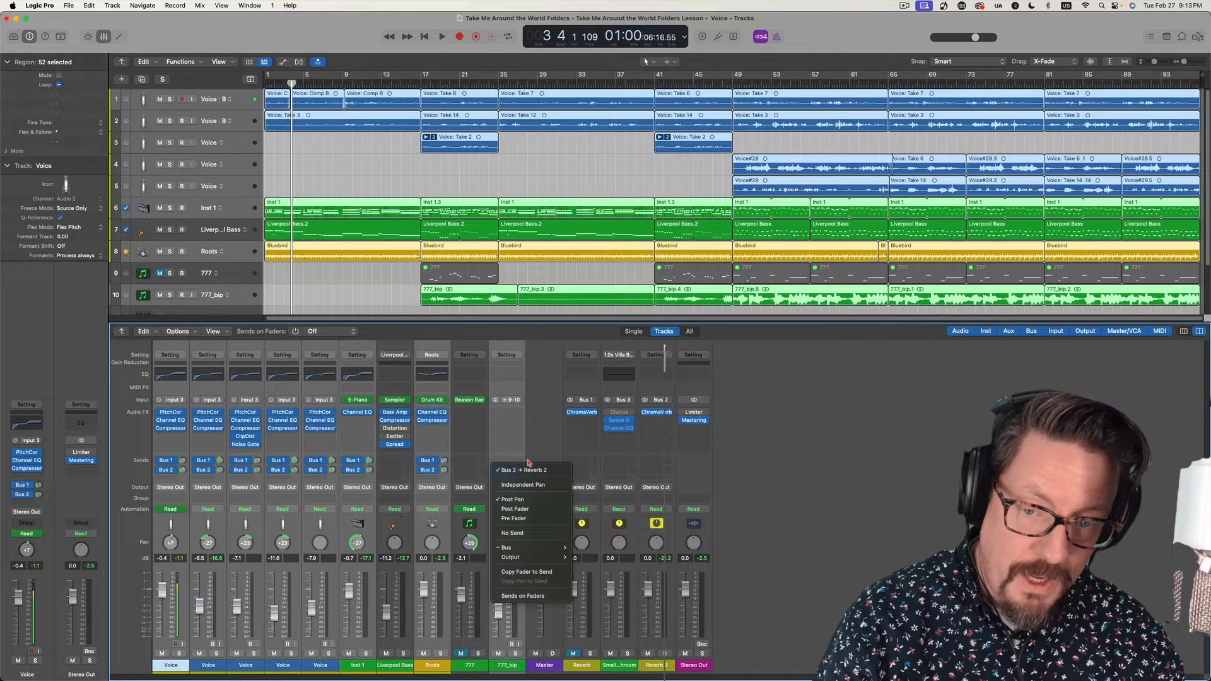
mouse_move(537, 425)
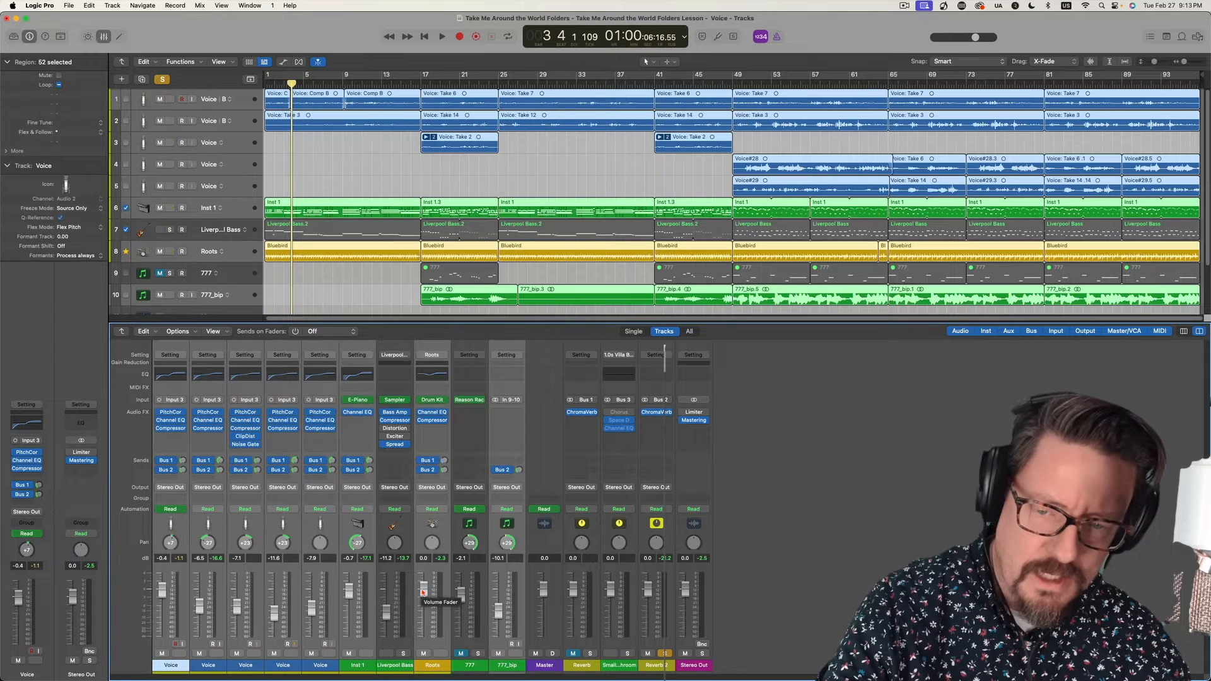
left_click(442, 36)
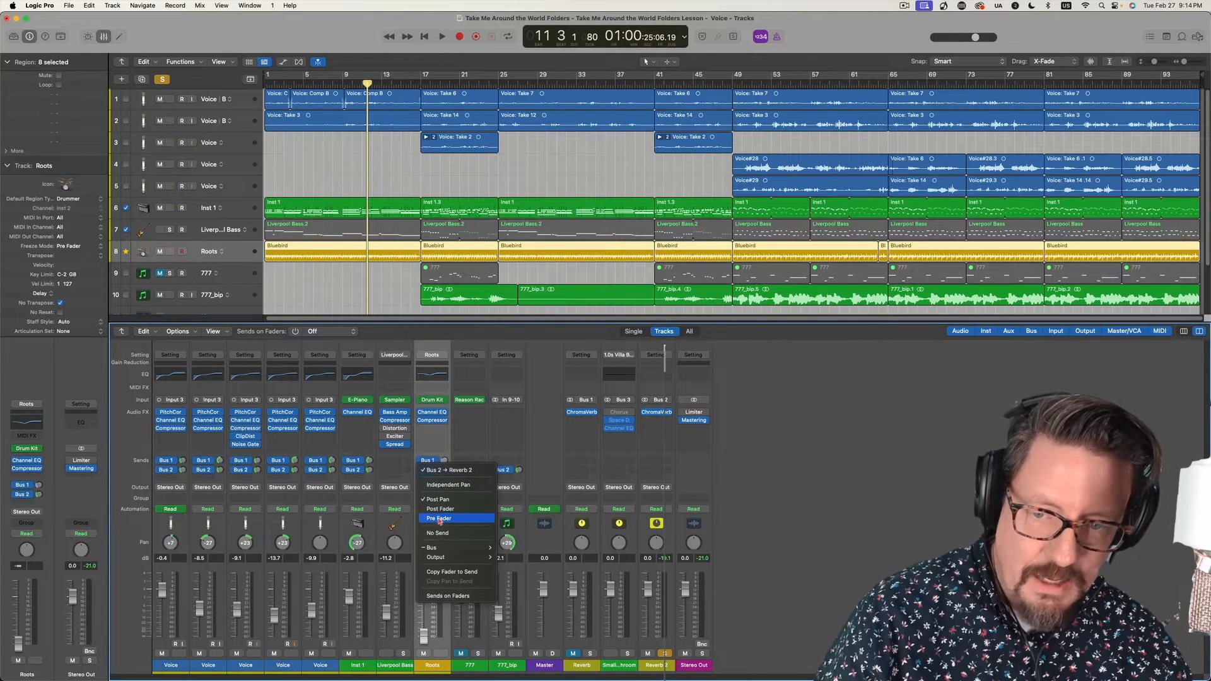
left_click(439, 518)
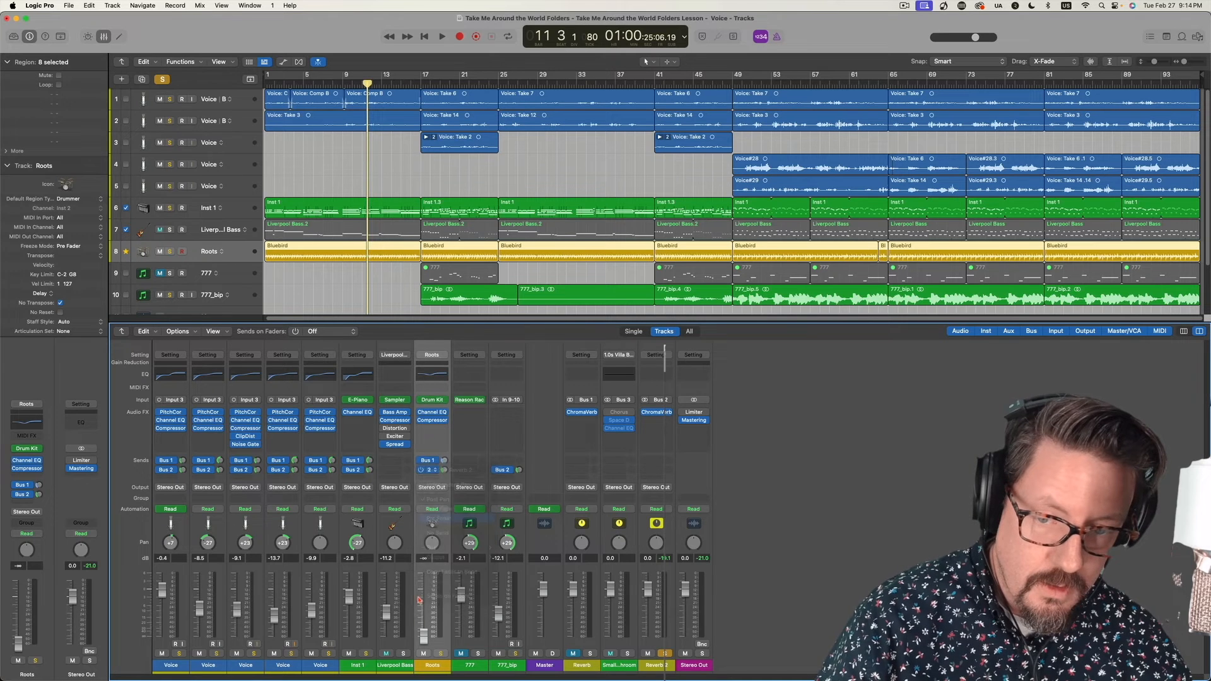
left_click(441, 37)
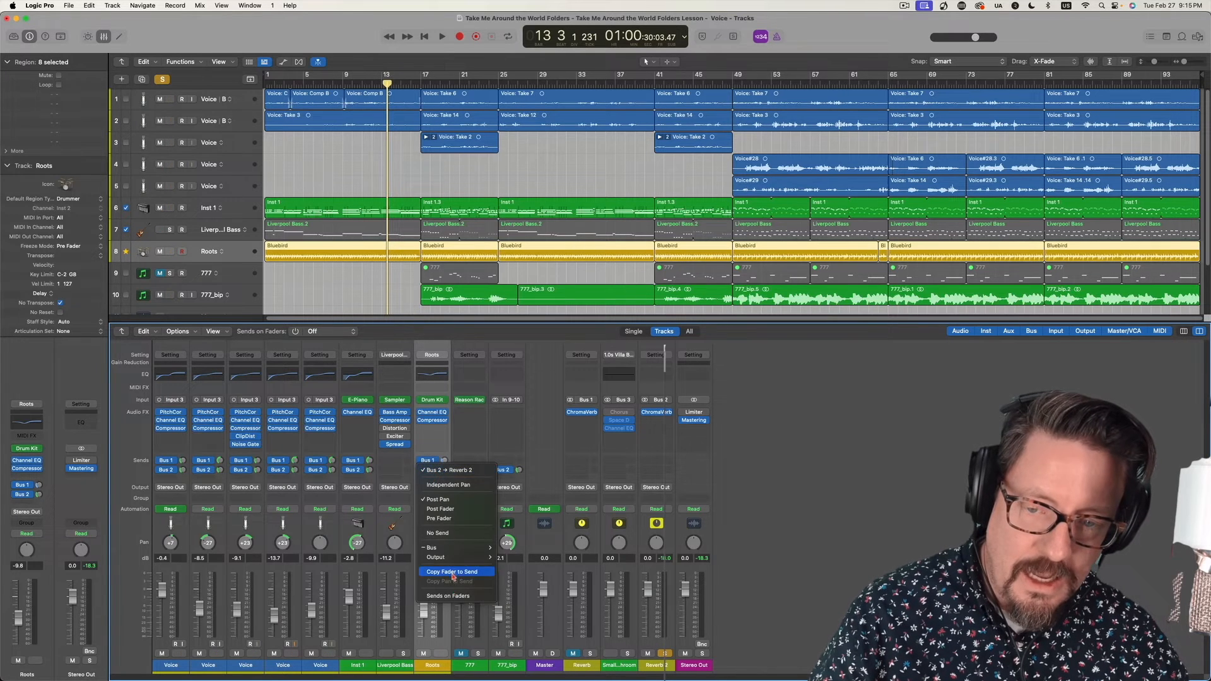
- Copy the Roots fader level onto its Bus 2 send to Reverb 2
left_click(448, 572)
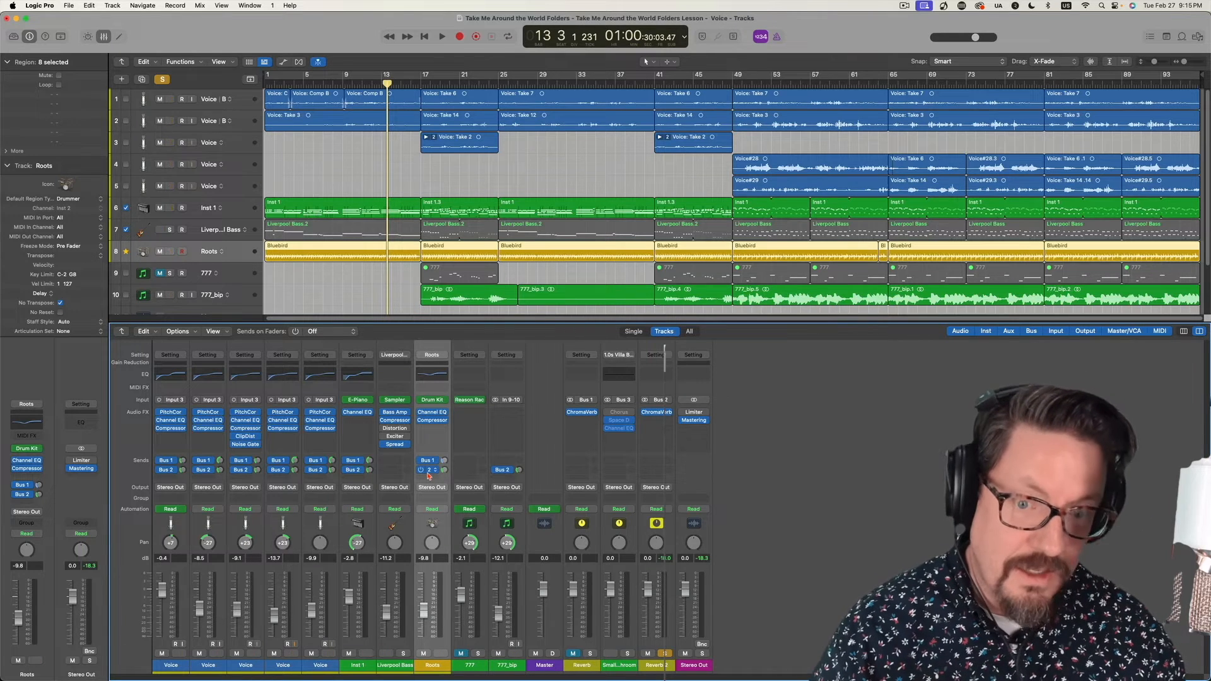
mouse_move(429, 469)
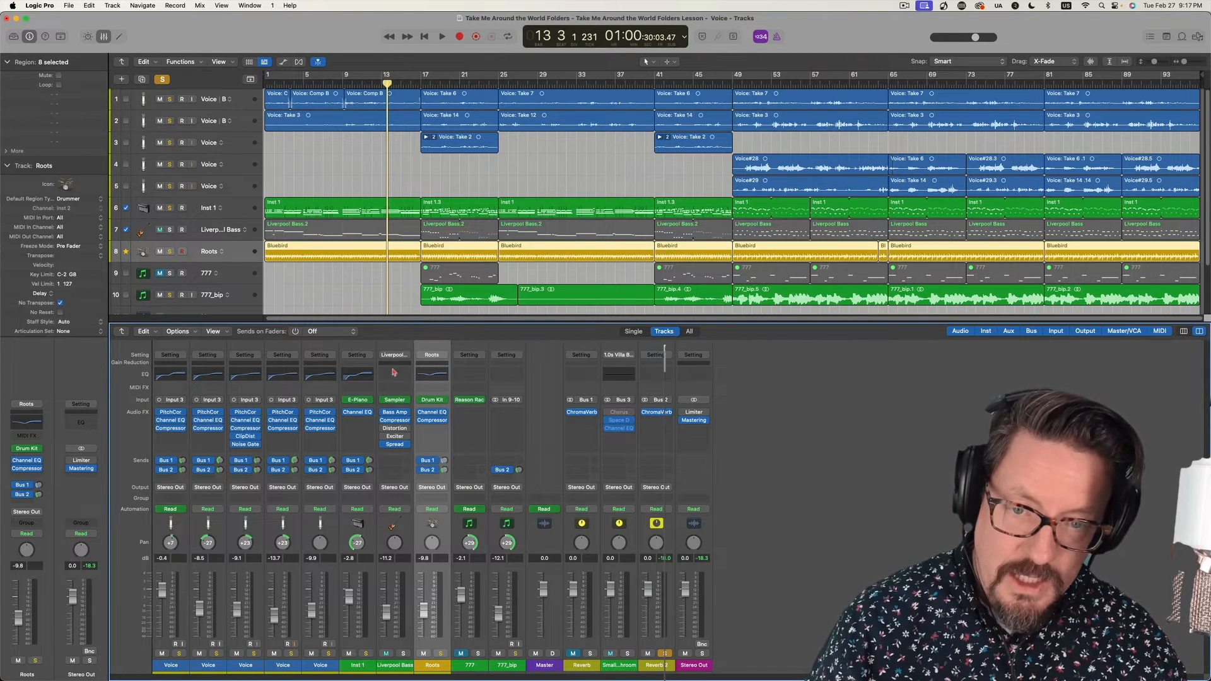
mouse_move(270, 331)
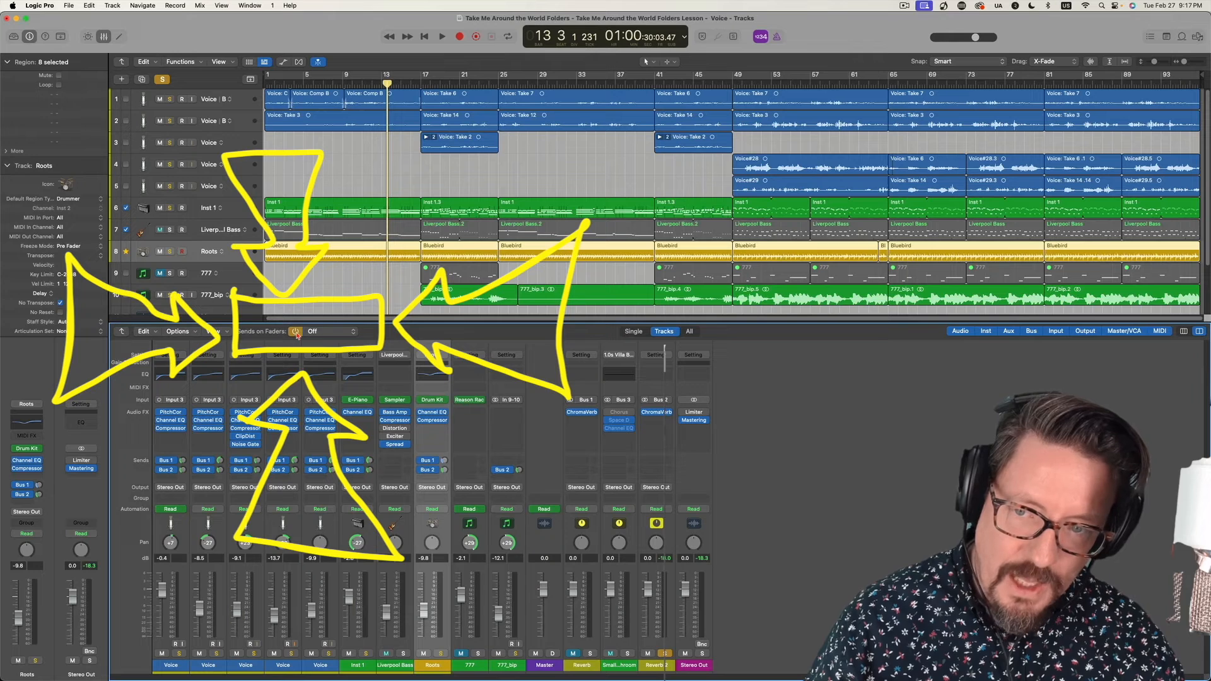
left_click(295, 331)
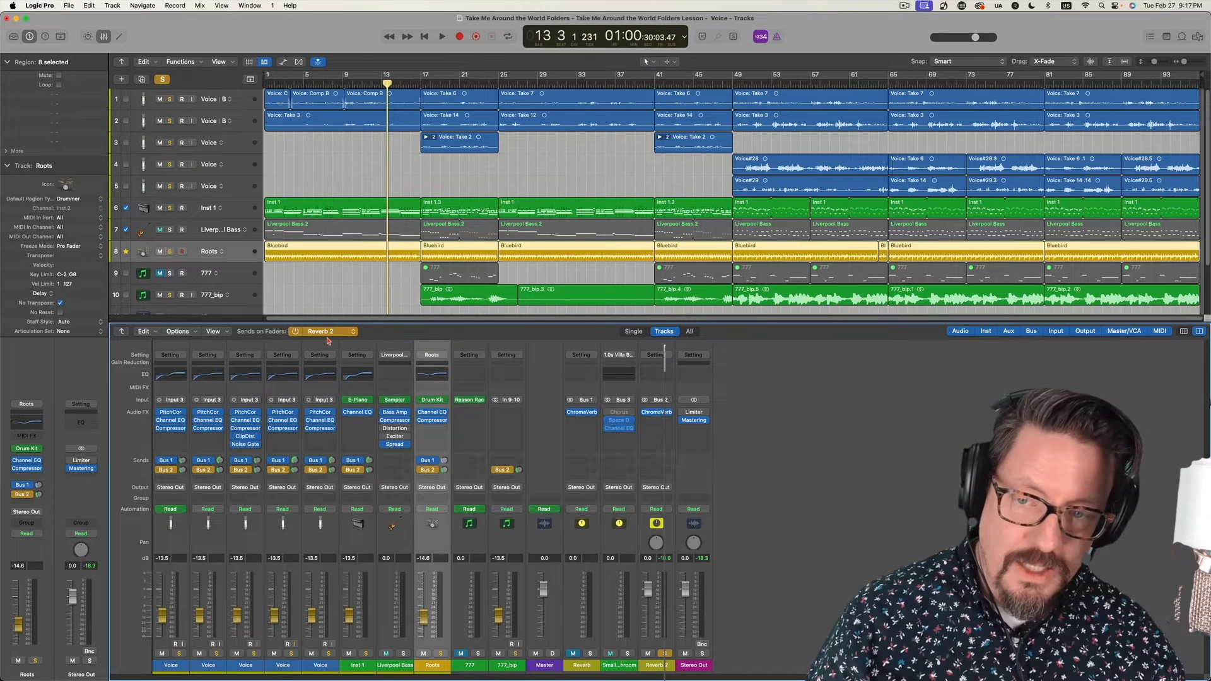
left_click(319, 332)
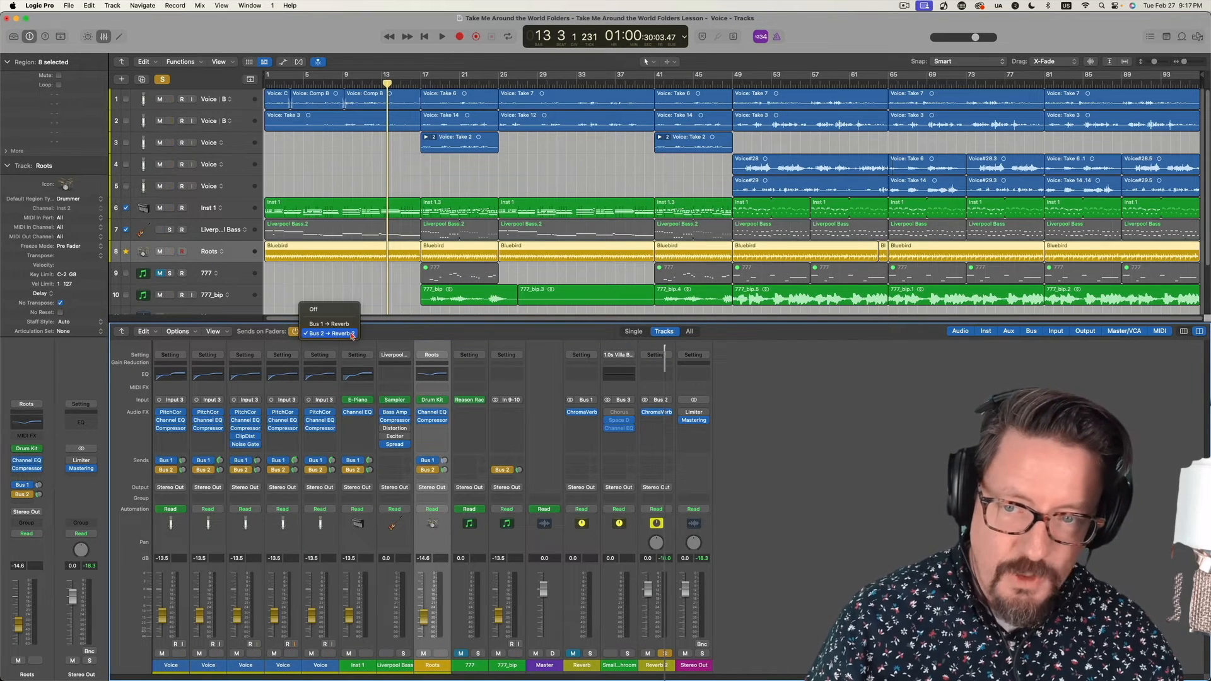
left_click(330, 333)
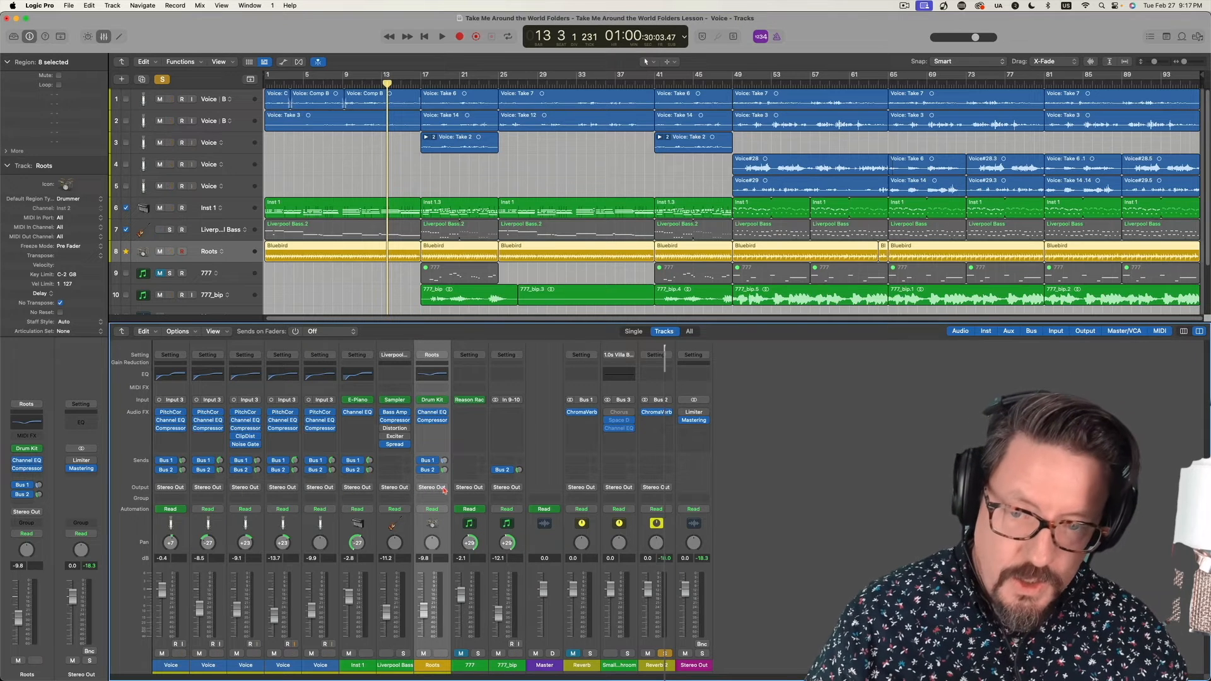
- Select the five Voice channel strips together in the Mixer
left_click(431, 486)
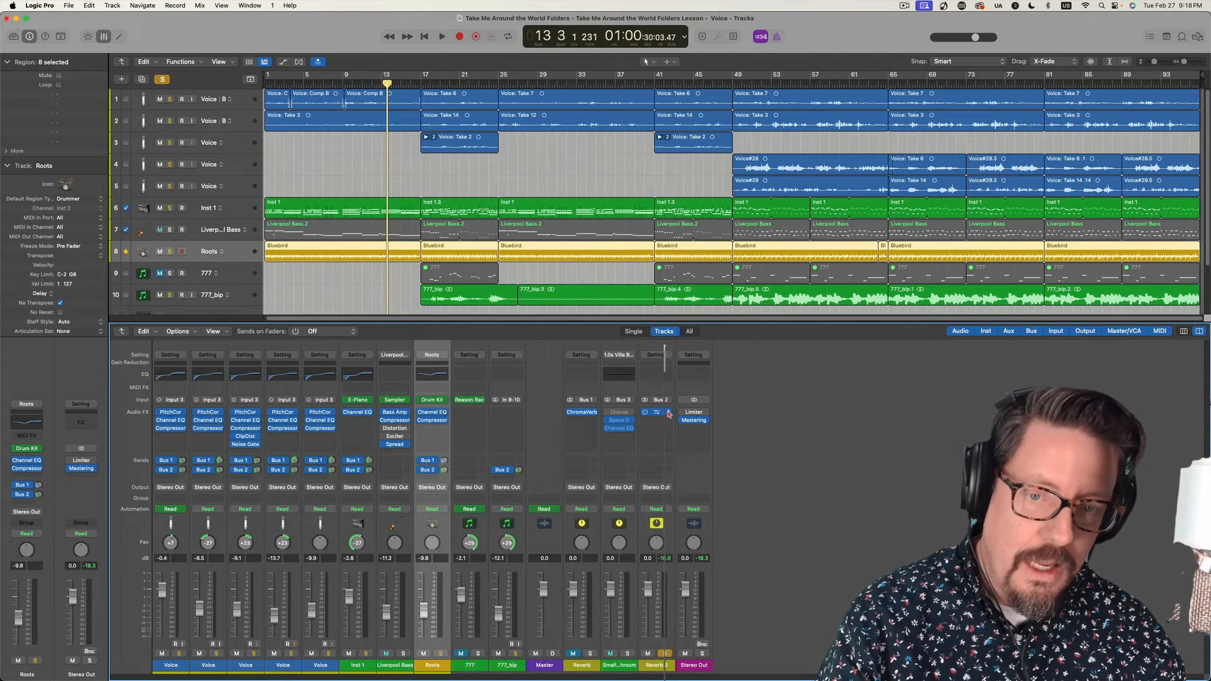
mouse_move(693, 411)
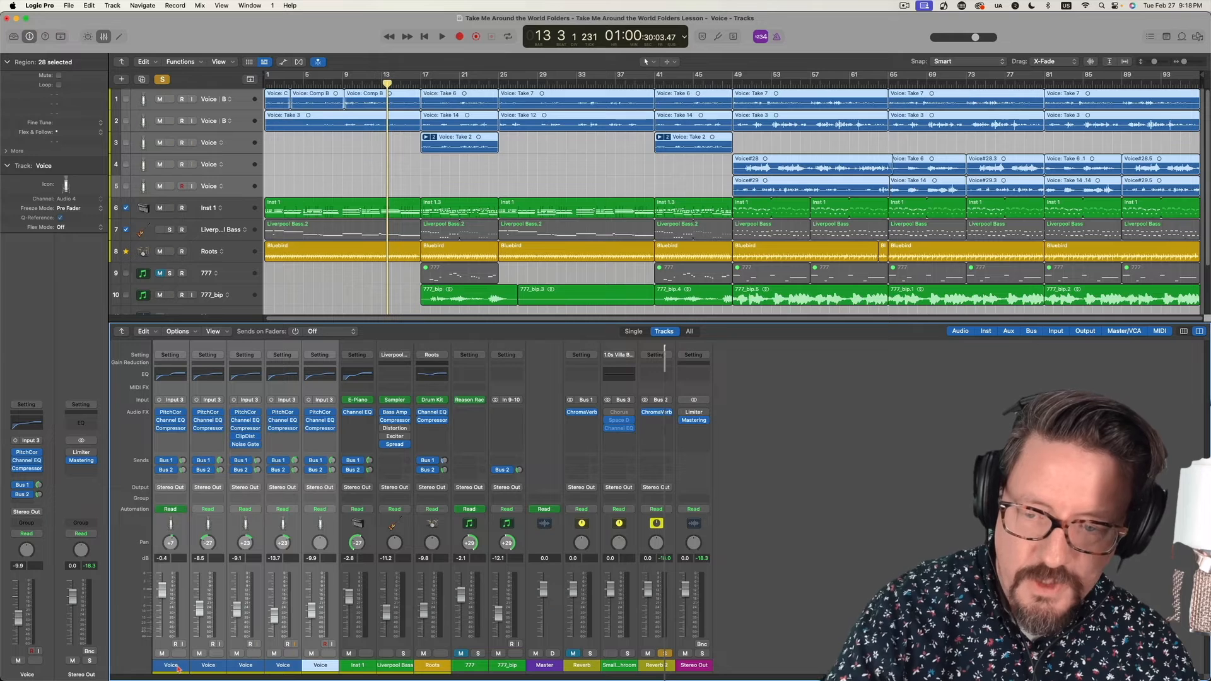
- Set the Voice channels' Output to Bus 4, creating the Vox Sub aux
left_click(170, 487)
type("Vox Sub")
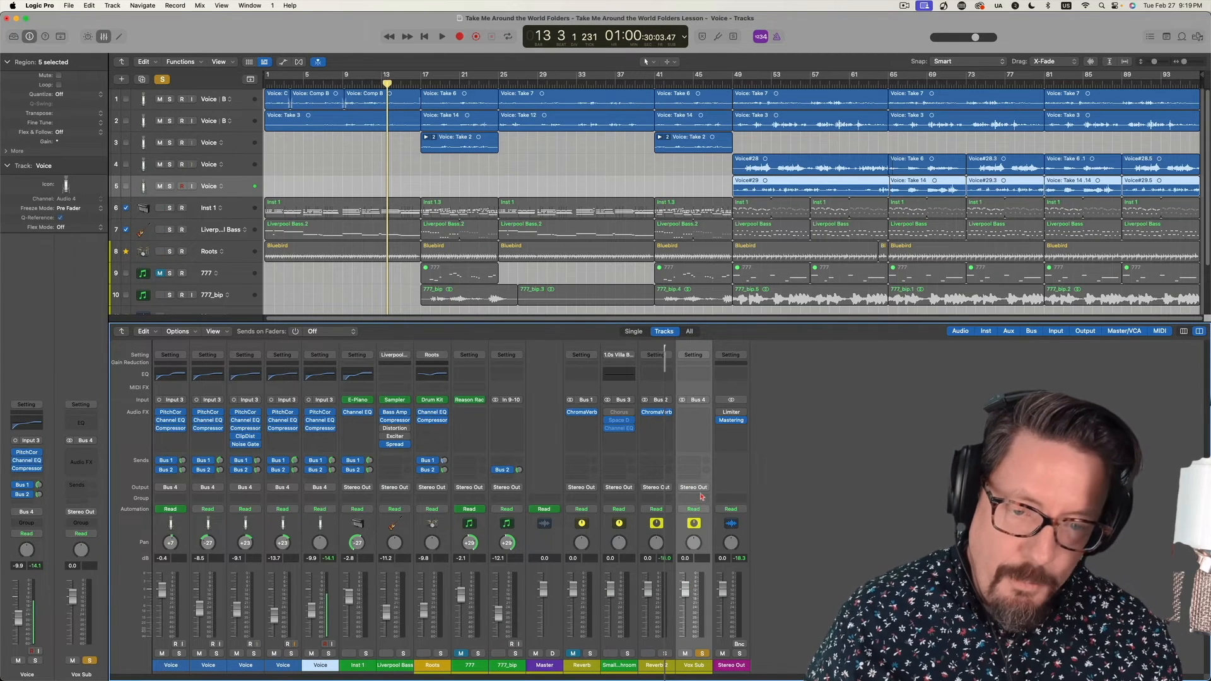
left_click(693, 487)
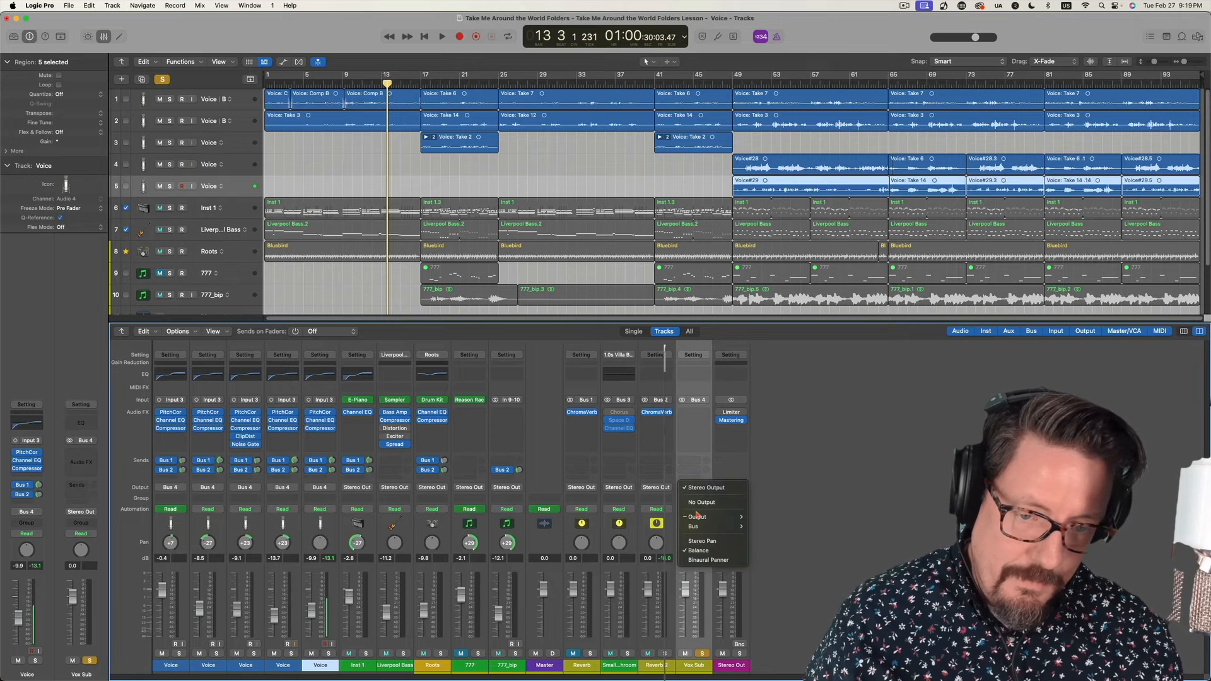
mouse_move(696, 517)
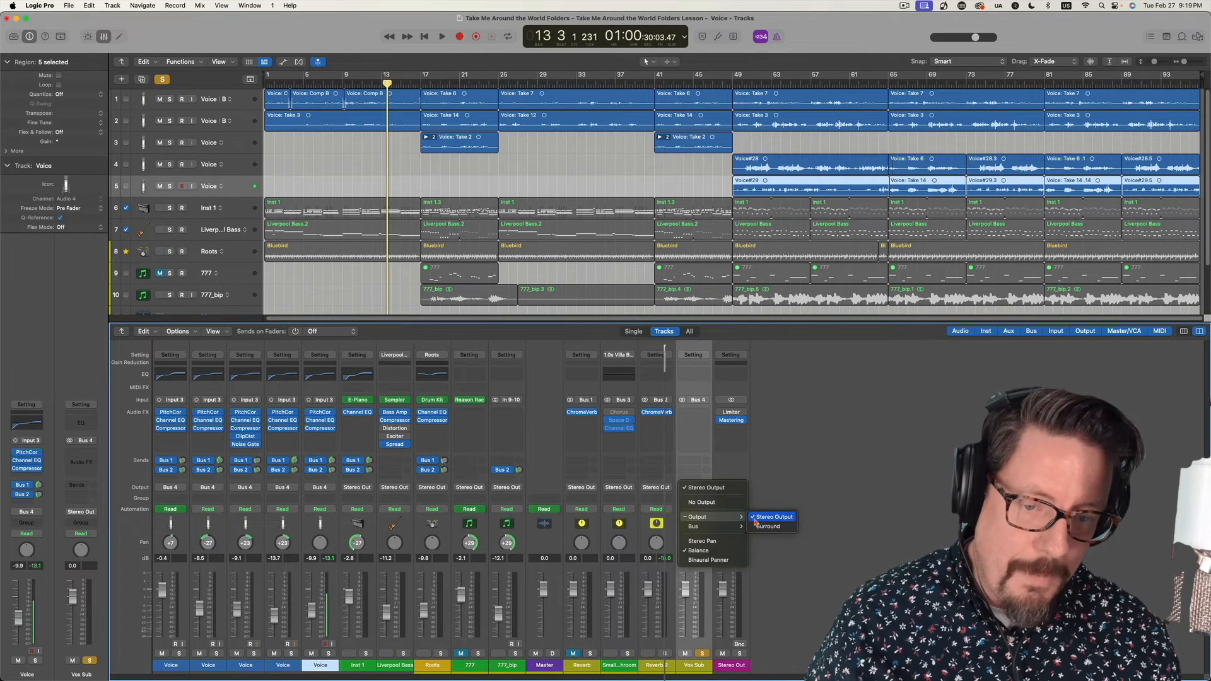
left_click(693, 527)
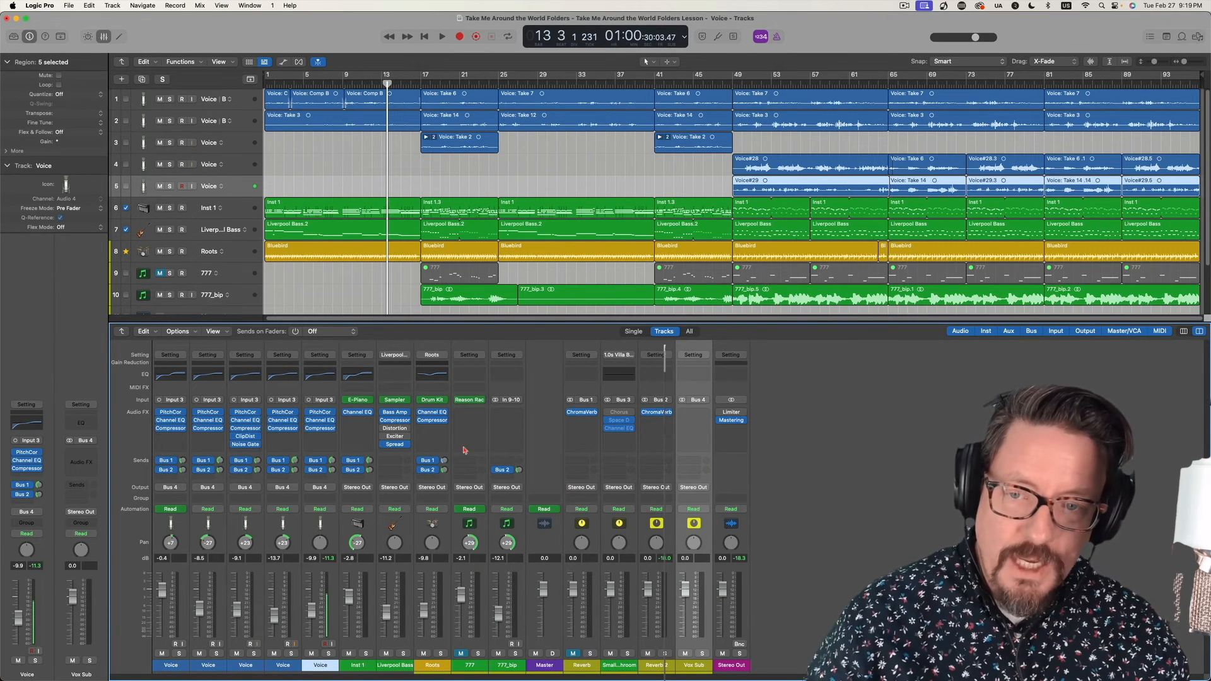
mouse_move(252, 502)
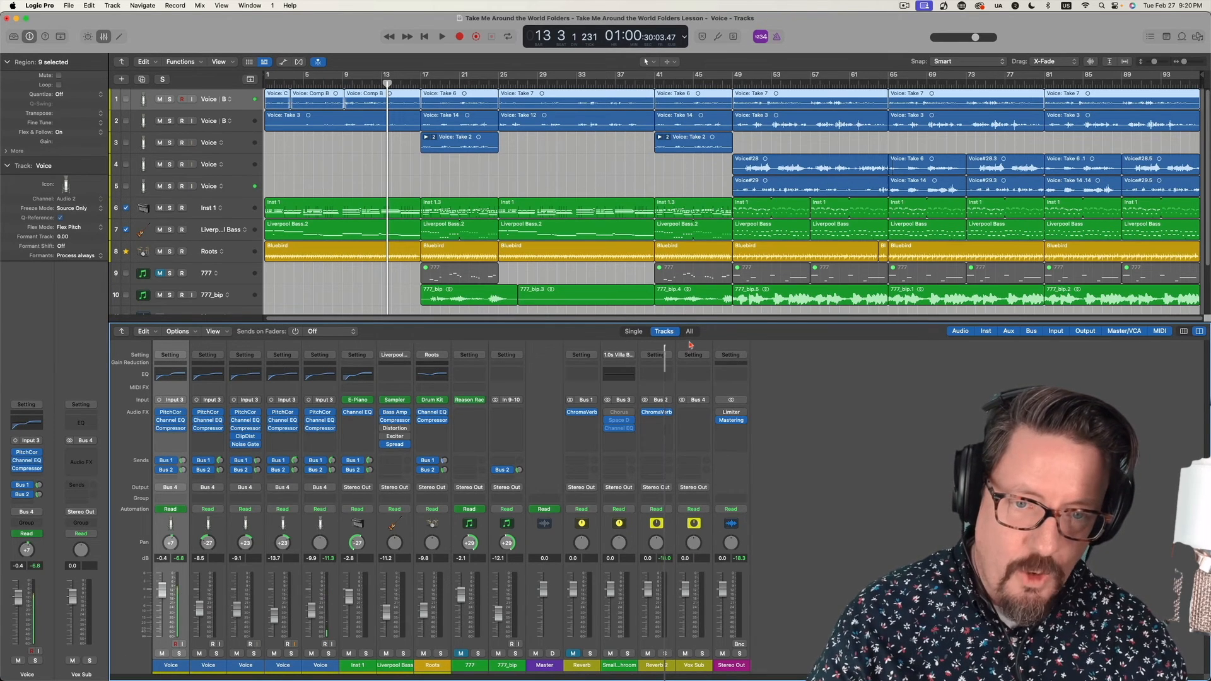
mouse_move(690, 332)
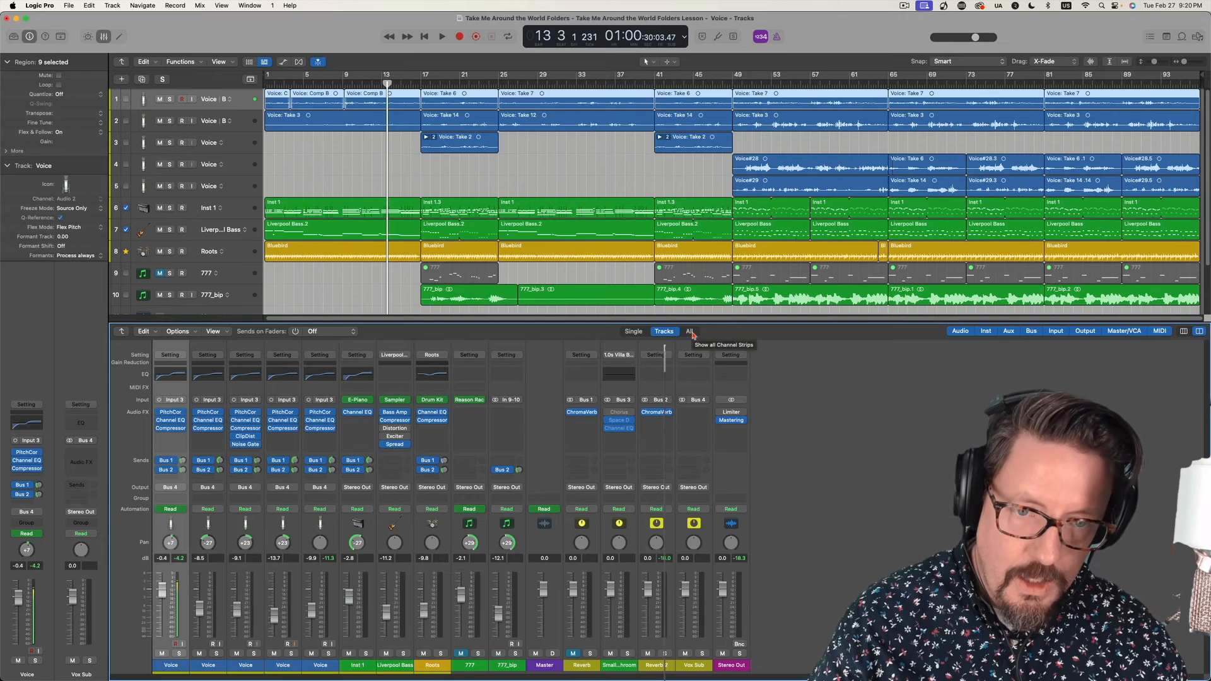
- Switch the mixer filter from All to Single to show only the Voice channel's signal path
left_click(689, 332)
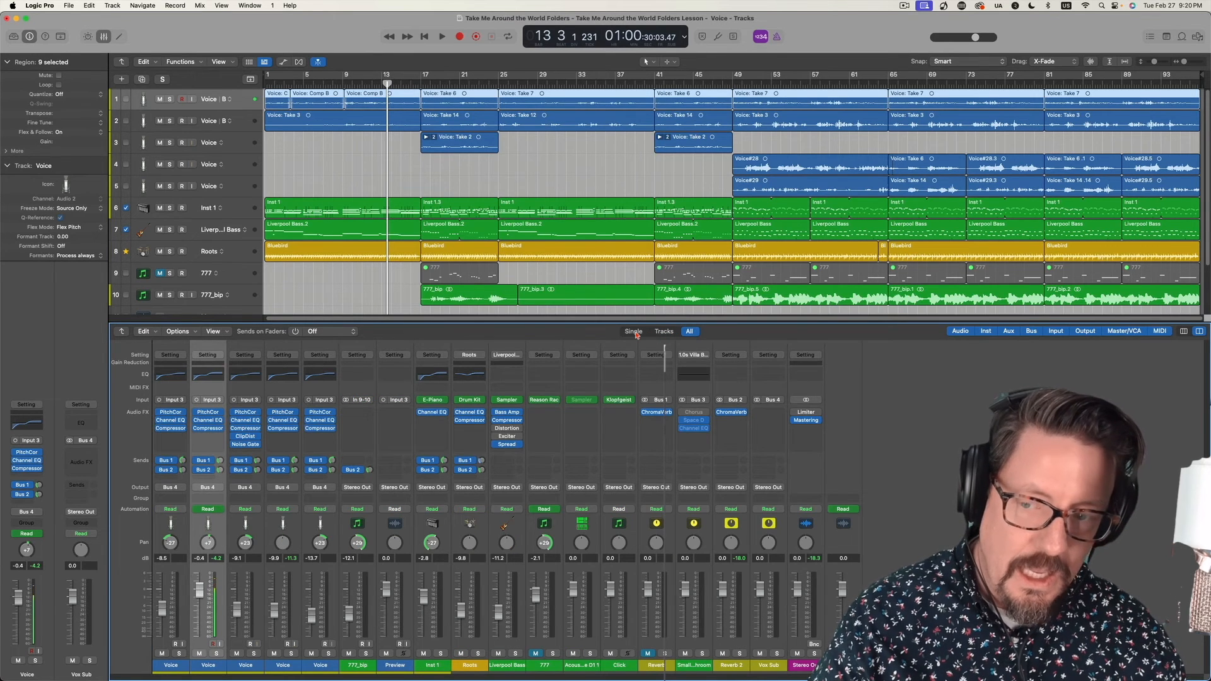
left_click(632, 355)
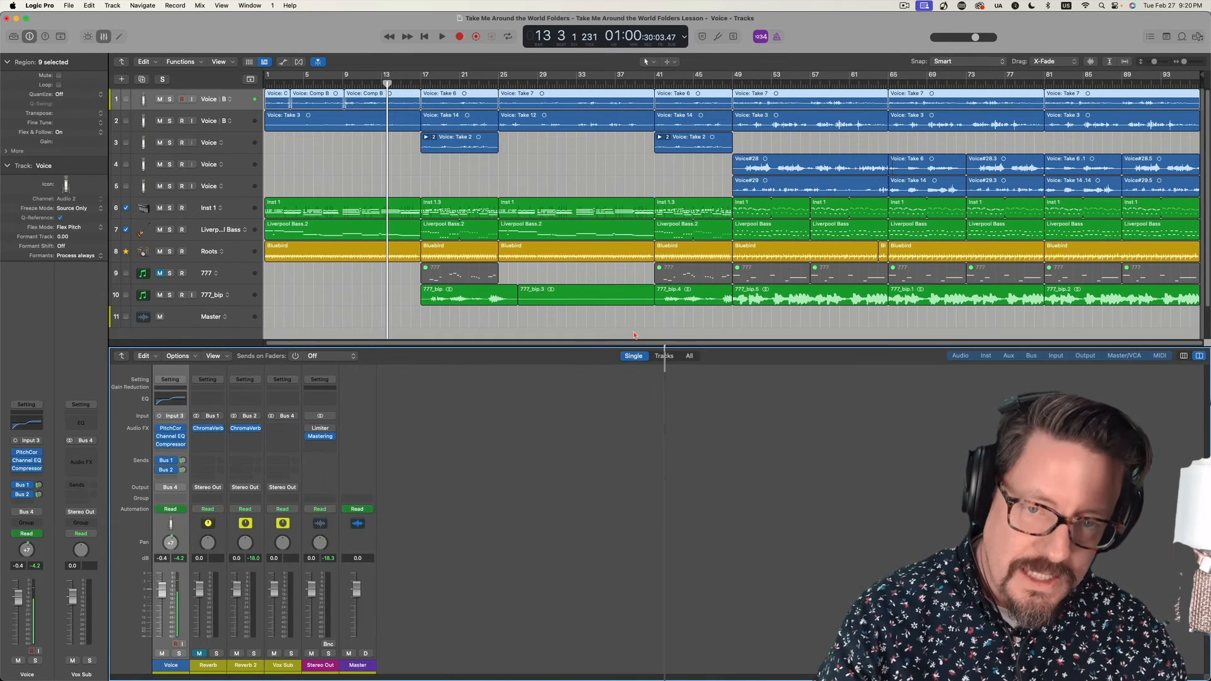